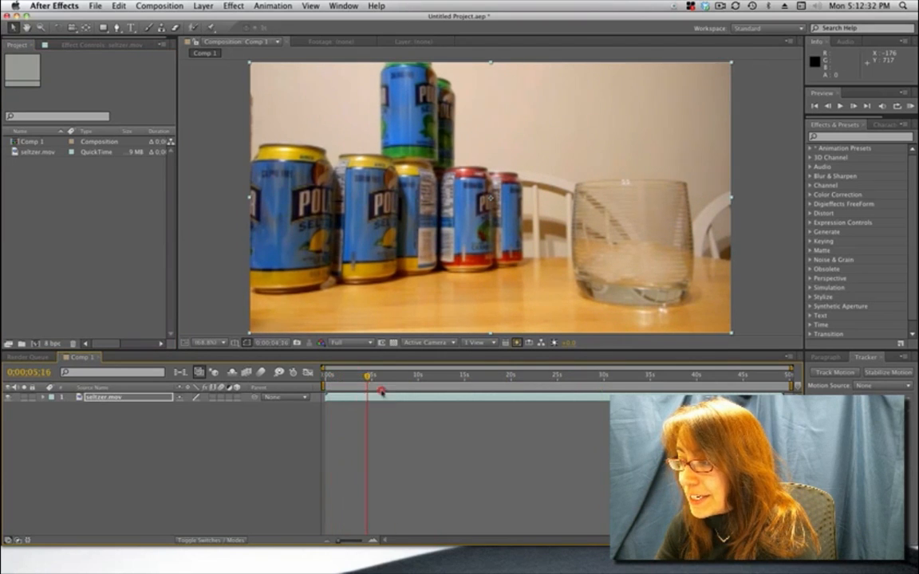
- Scrub the time indicator ahead to about 29 seconds where the can pours into the glass
left_click_drag(381, 389, 493, 389)
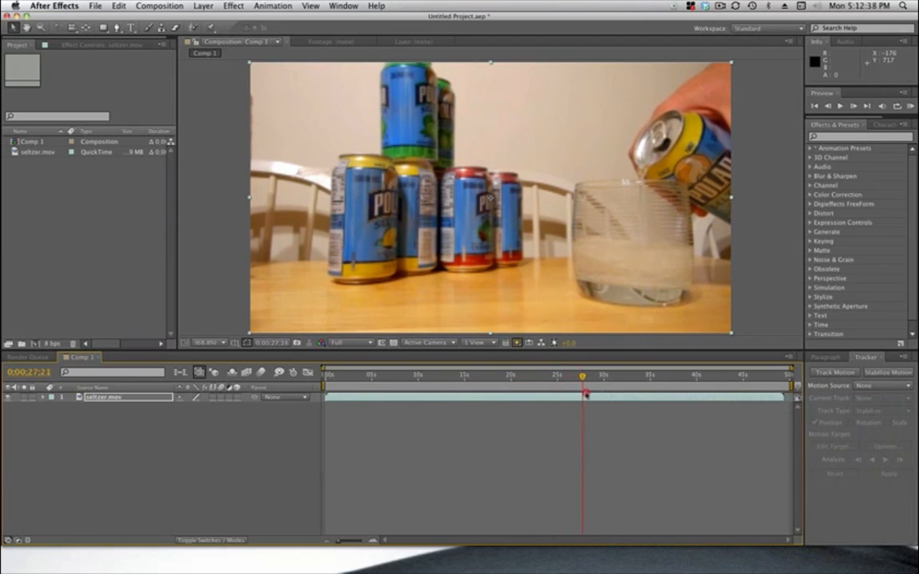
left_click_drag(584, 395, 641, 395)
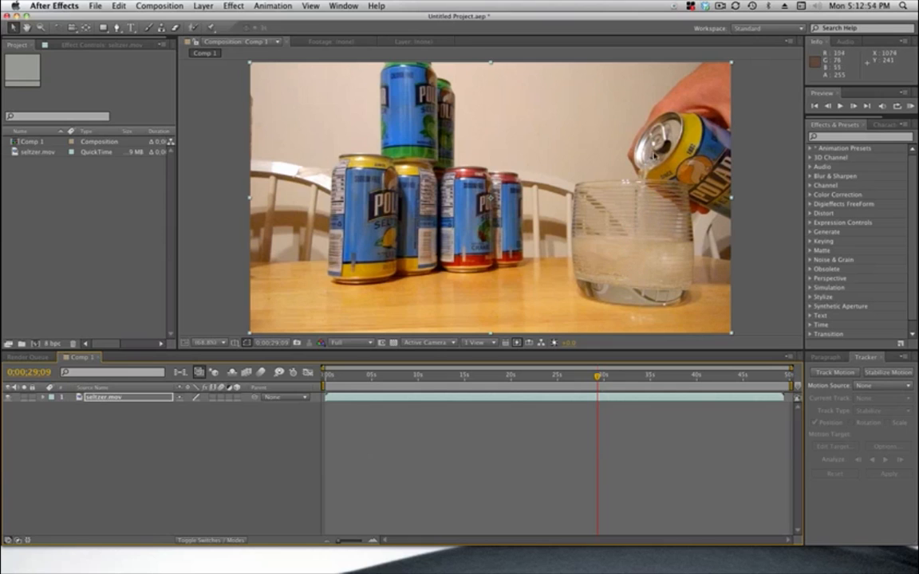
mouse_move(495, 326)
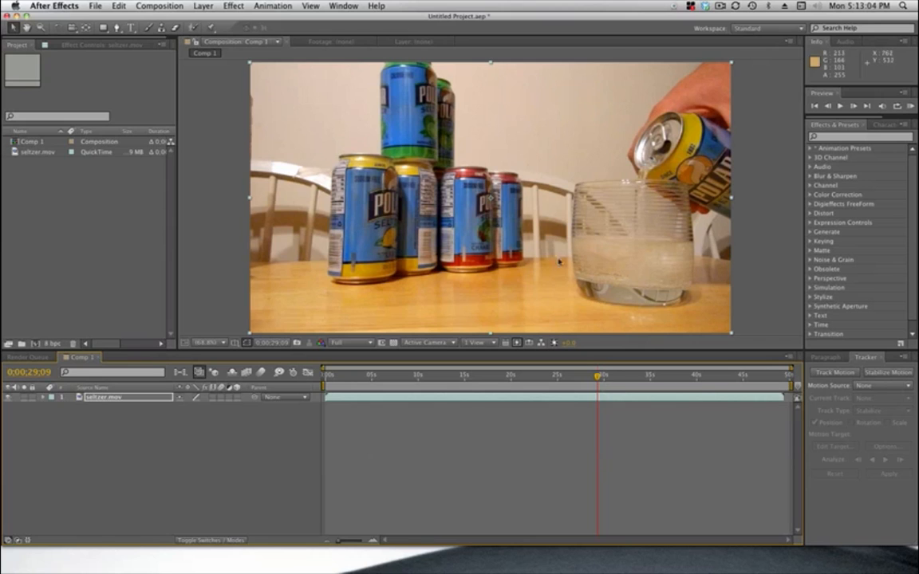
mouse_move(617, 245)
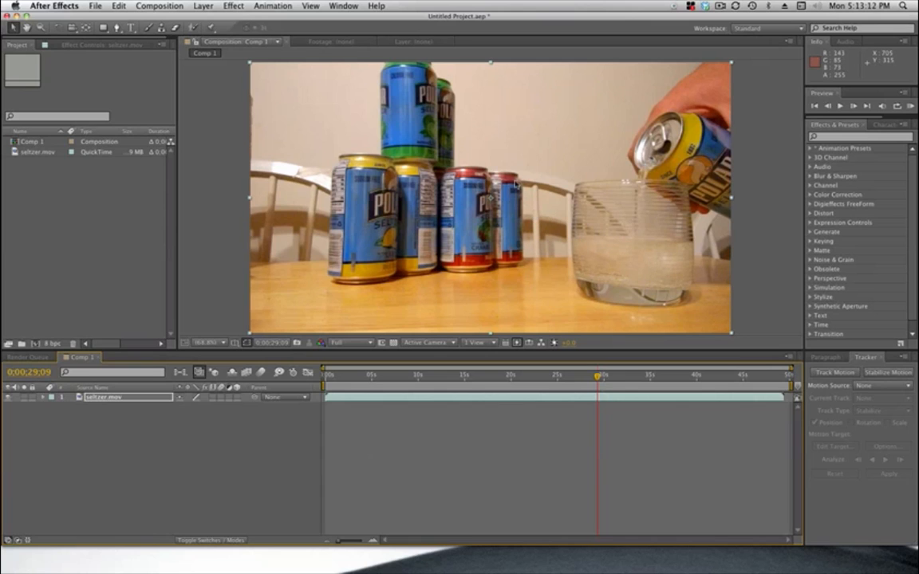
mouse_move(526, 174)
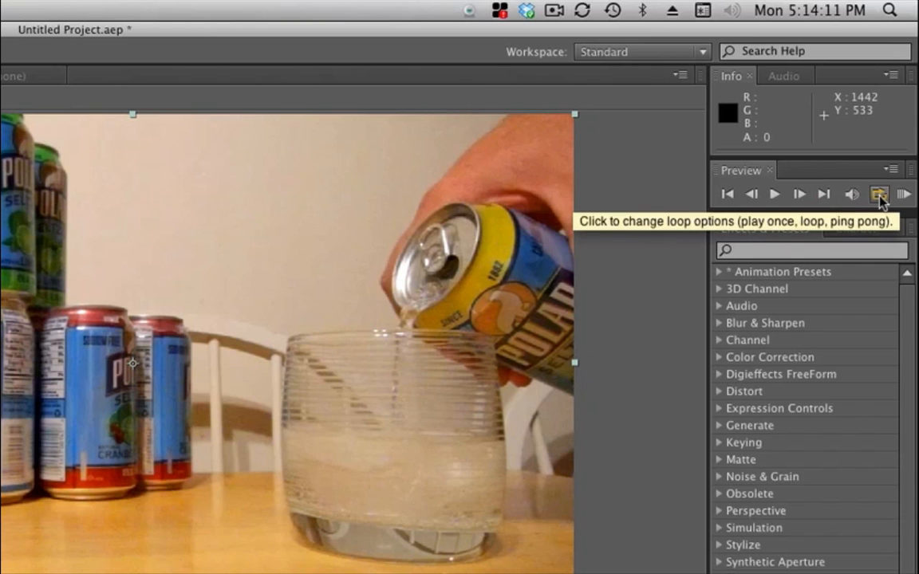
- Set the preview to loop and park the current time at 0:00:30:02 on the pour
left_click(877, 193)
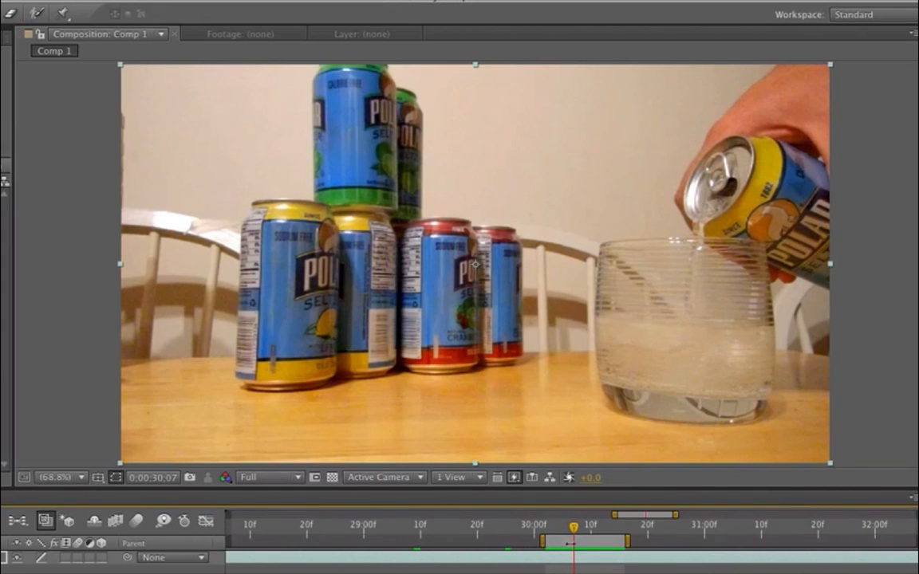
left_click_drag(573, 530, 546, 529)
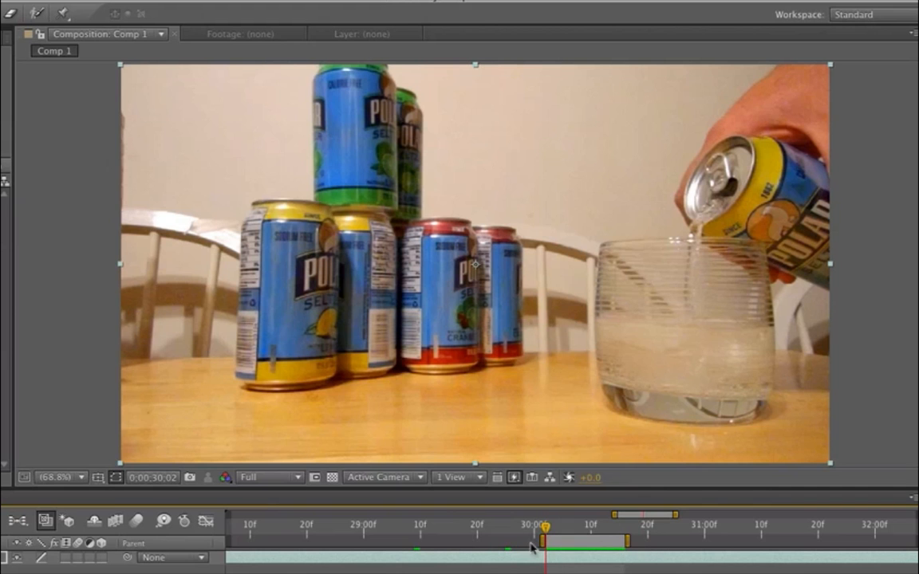
mouse_move(487, 539)
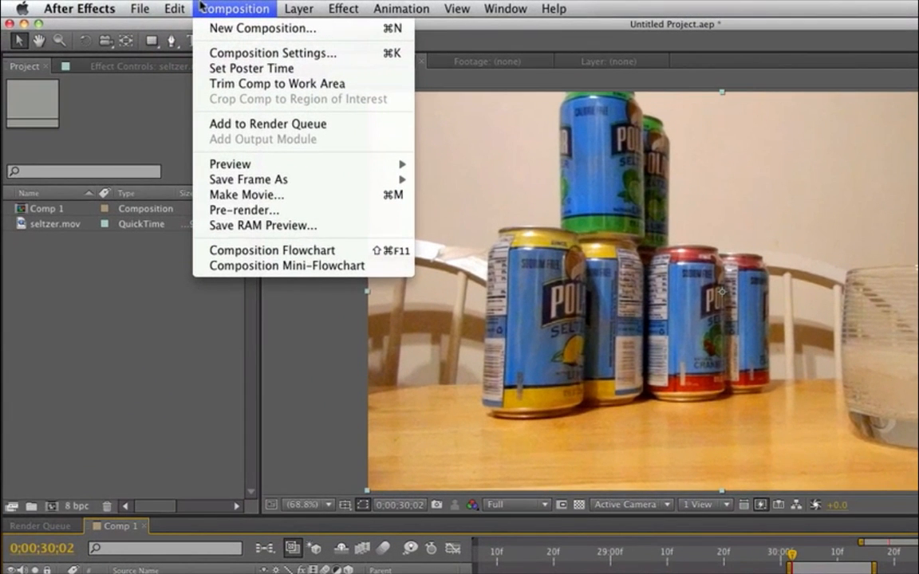
mouse_move(248, 179)
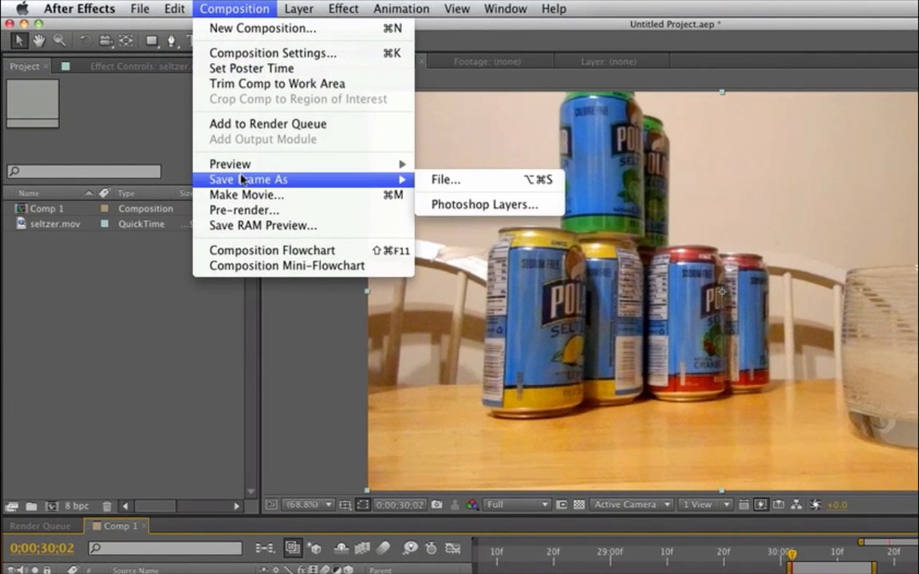
mouse_move(456, 182)
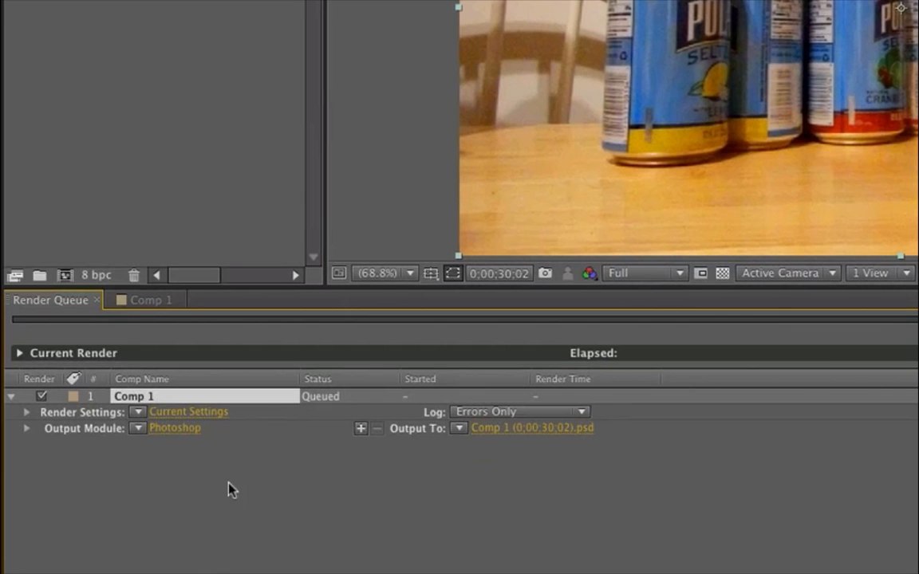
mouse_move(160, 437)
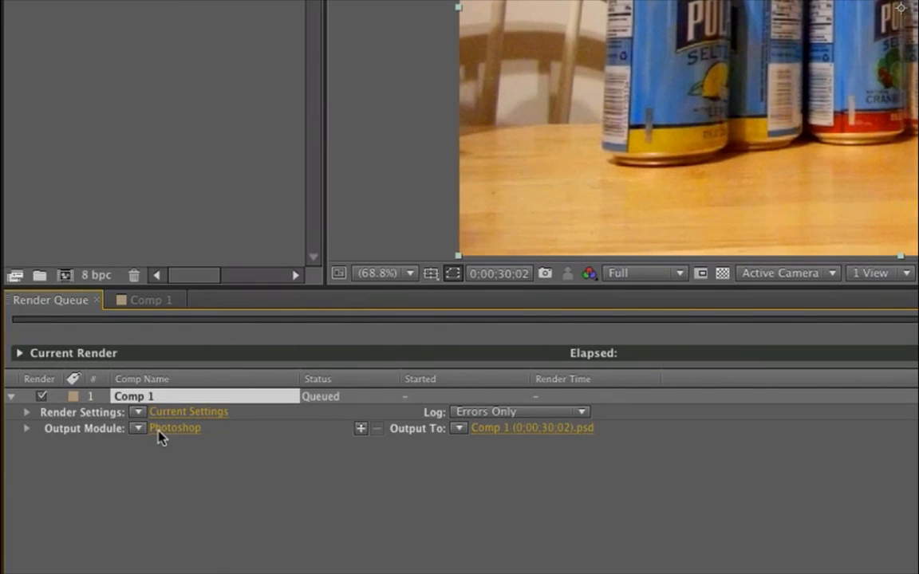
- Queue frame 0:00:30:02 as a Photoshop still named seltzer_still on the Desktop and render it
left_click(460, 427)
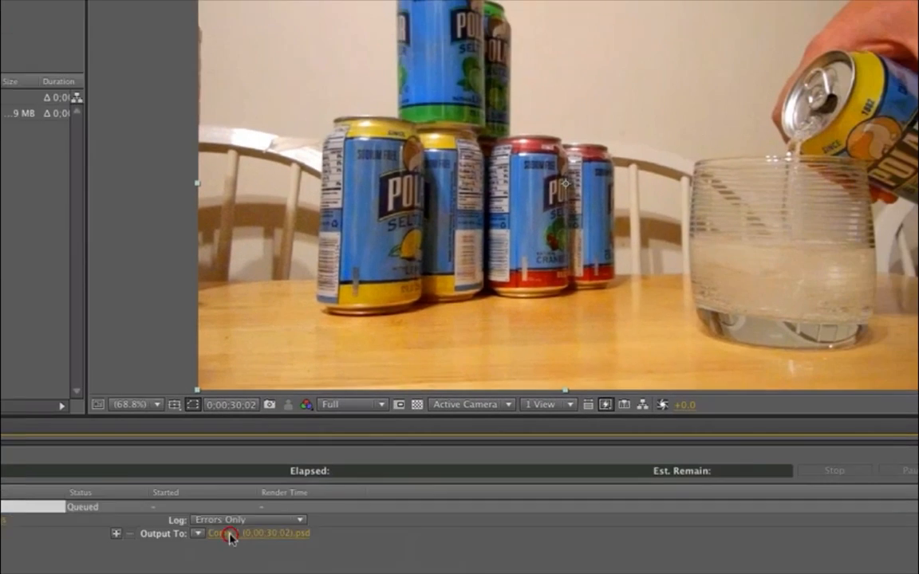
left_click(227, 539)
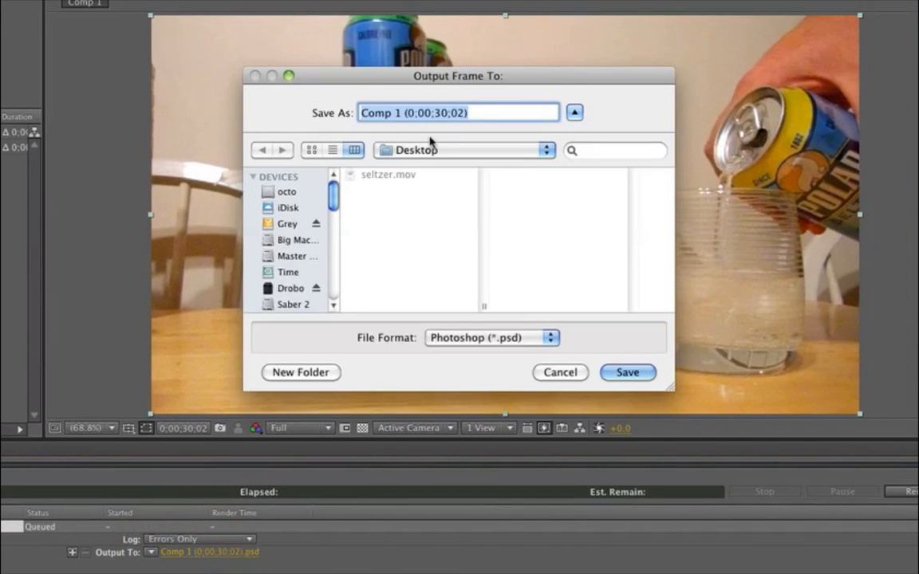
type("seltzer_still")
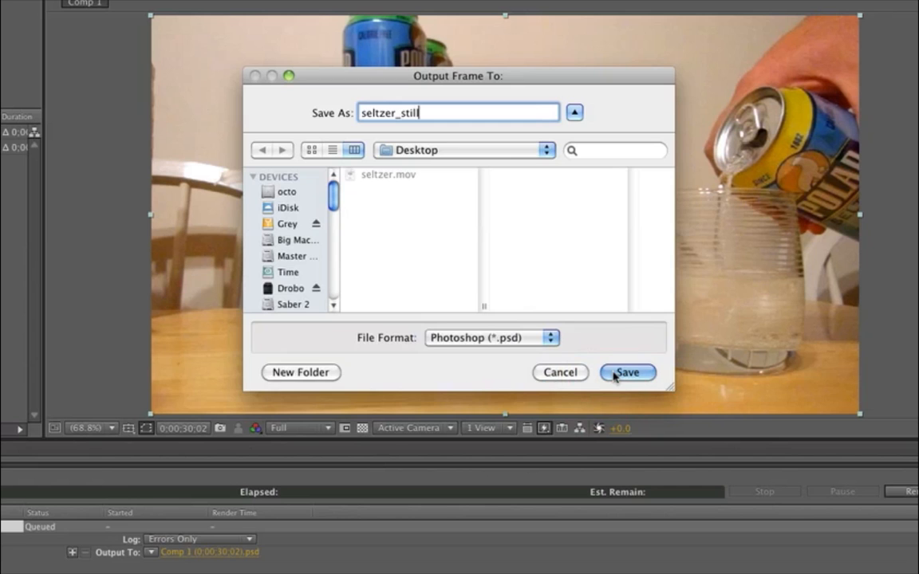
left_click(629, 373)
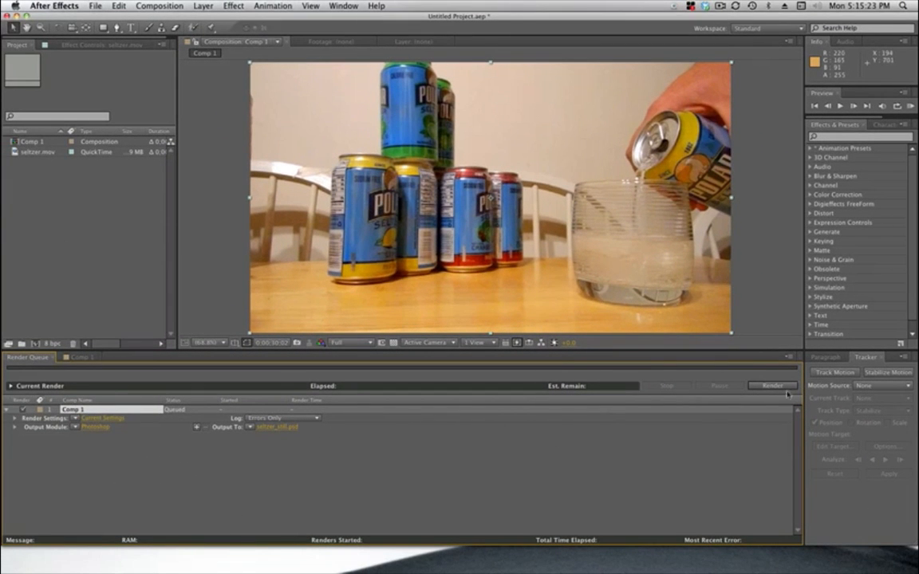
left_click(768, 386)
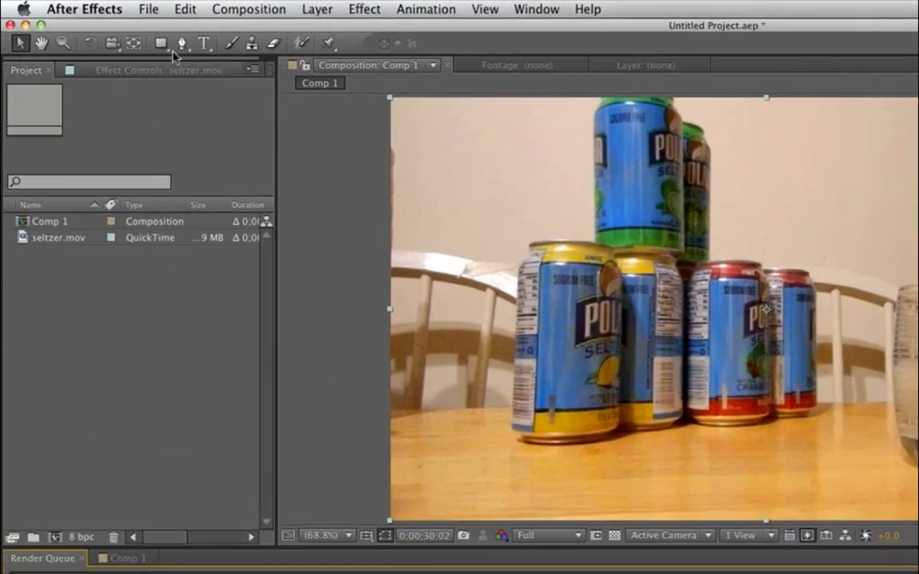
- Import seltzer_still.psd into the project via File > Import > File
left_click(159, 10)
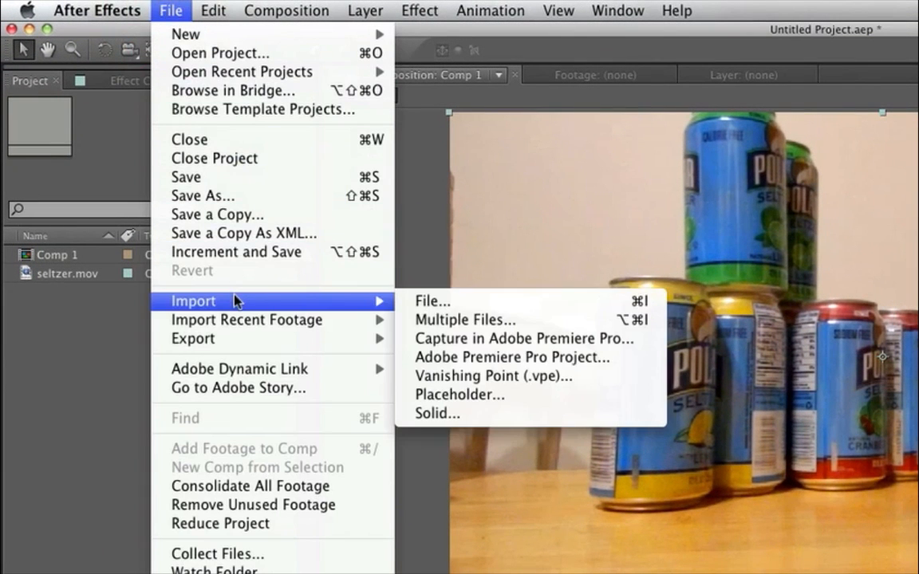
left_click(431, 300)
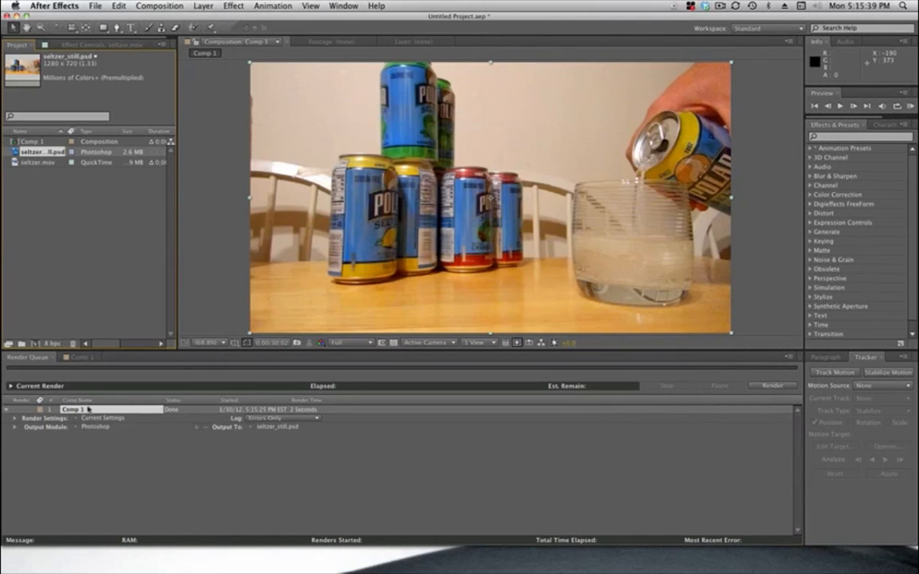
left_click(80, 357)
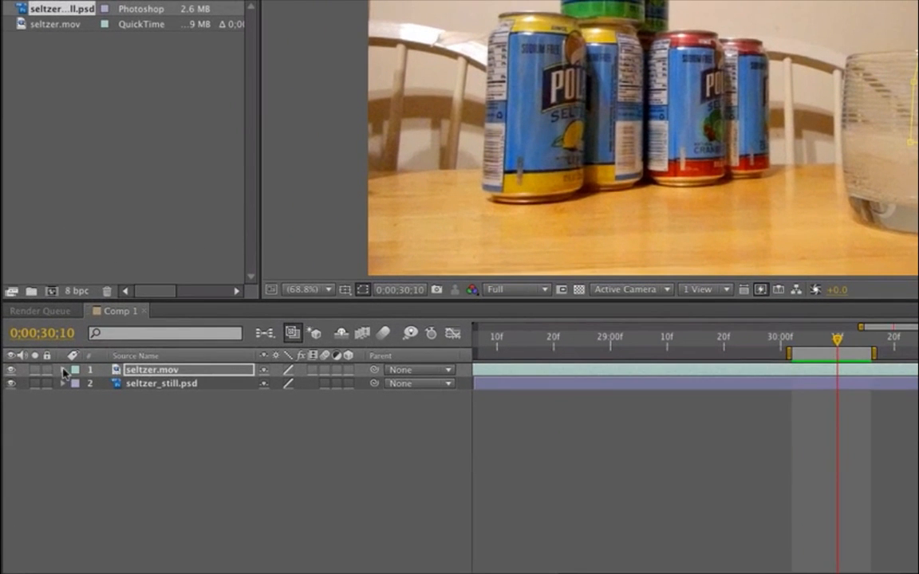
- Expand the seltzer.mov layer to reveal Mask 1's feather settings
left_click(64, 370)
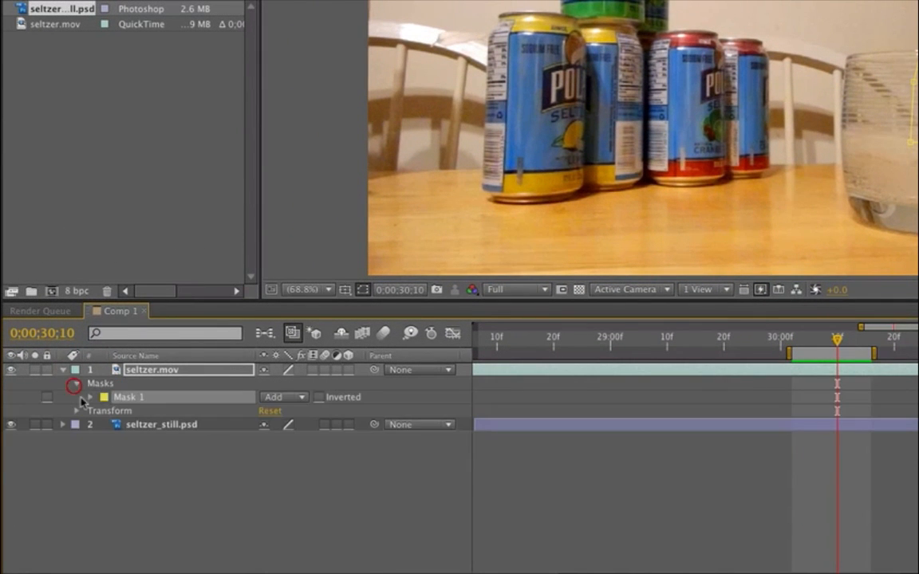
left_click(90, 395)
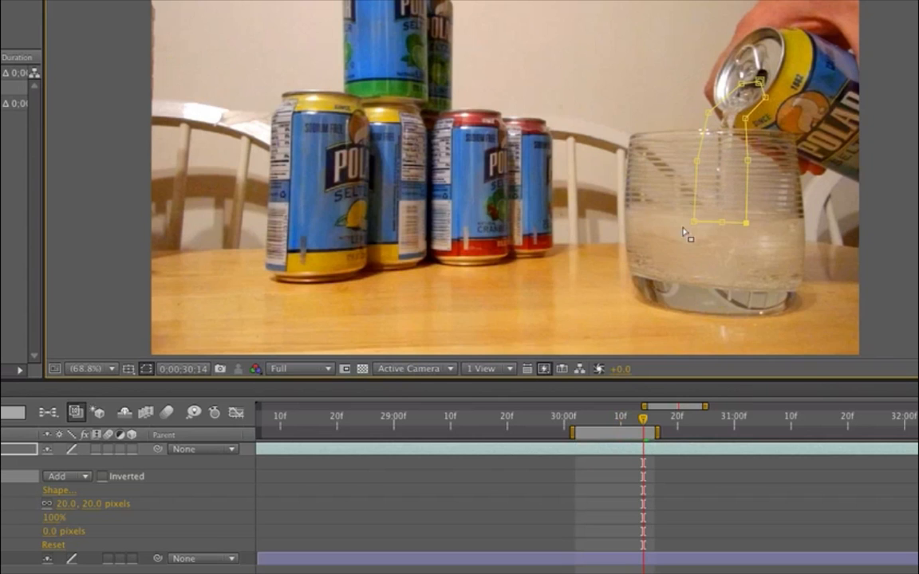
mouse_move(574, 209)
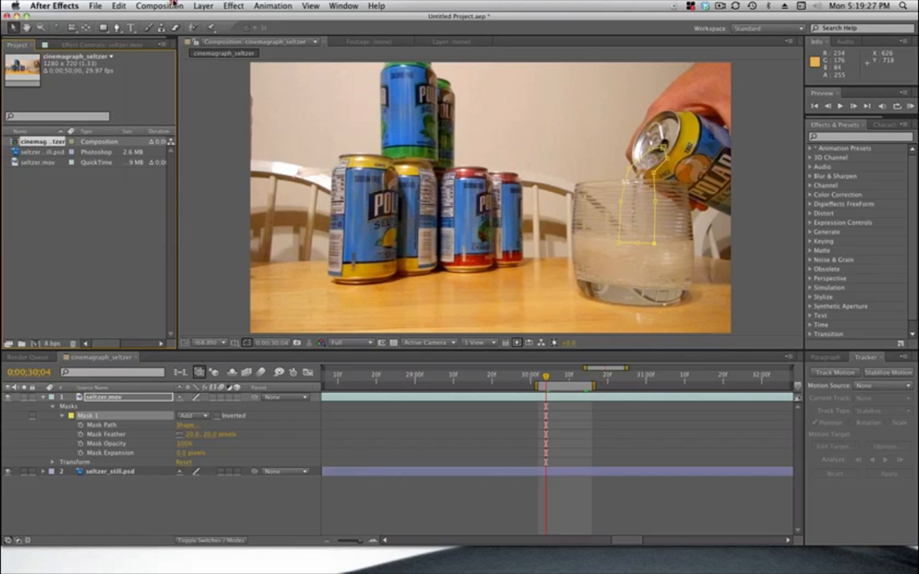
- Add the cinemagraph composition to the Render Queue and bring up its Render Settings
left_click(160, 6)
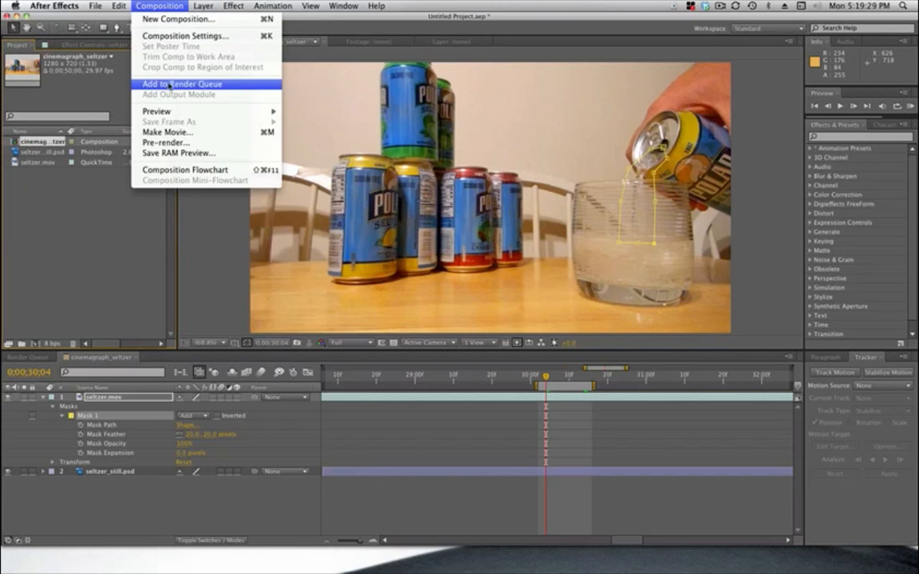
left_click(195, 83)
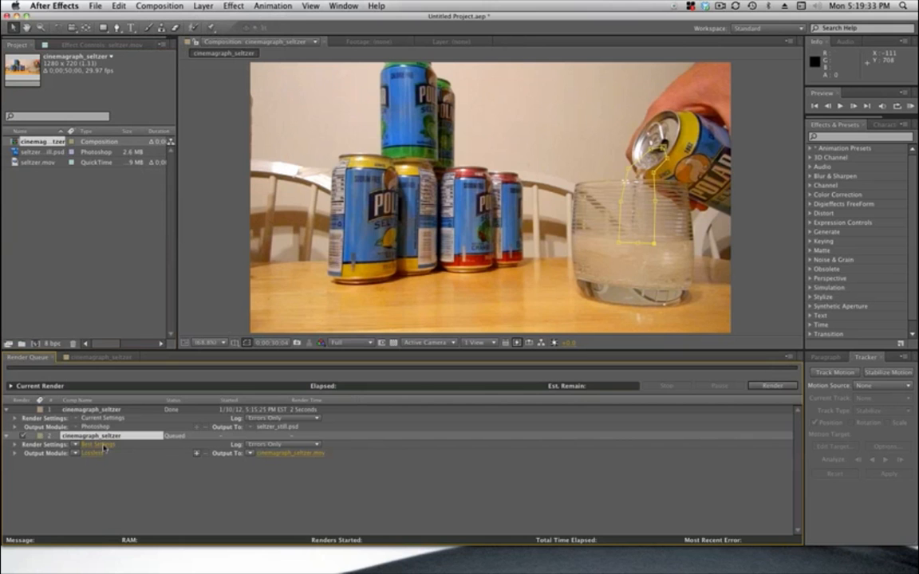
left_click(92, 444)
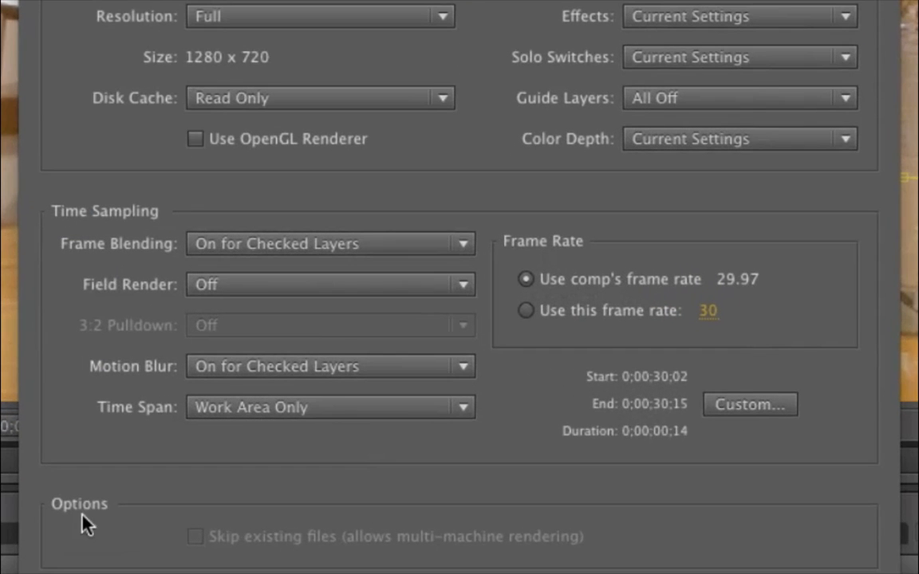
mouse_move(546, 326)
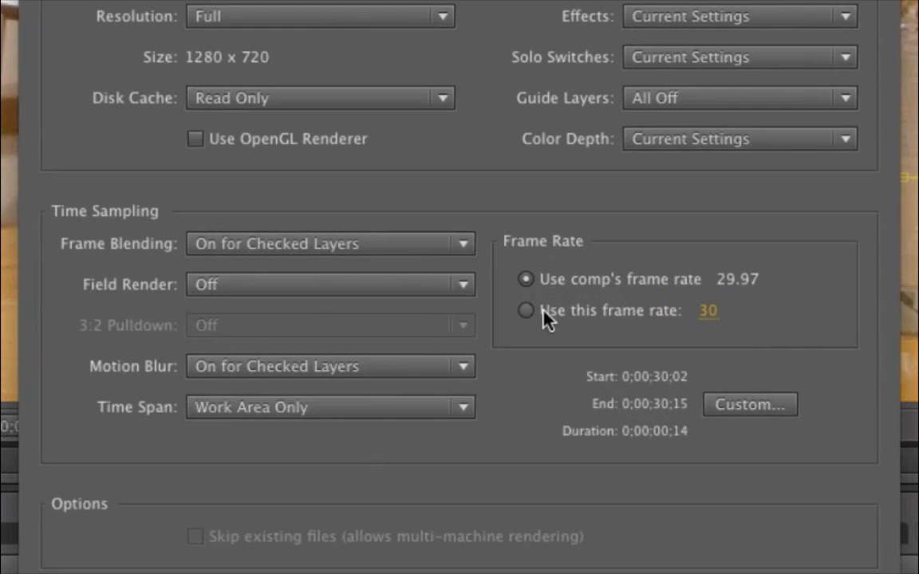
- Use a custom frame rate of 10 fps instead of 29.97, confirm, and render the composition
left_click(527, 311)
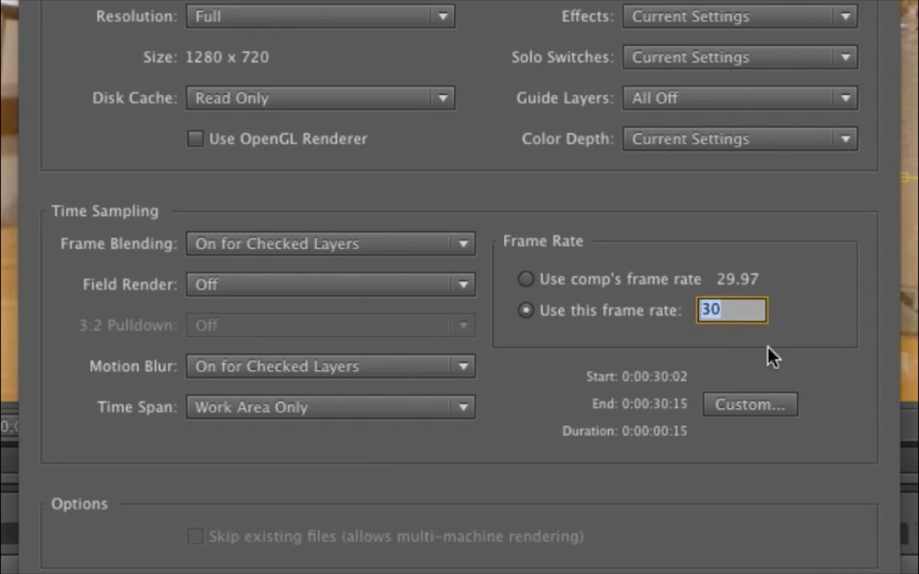
mouse_move(721, 364)
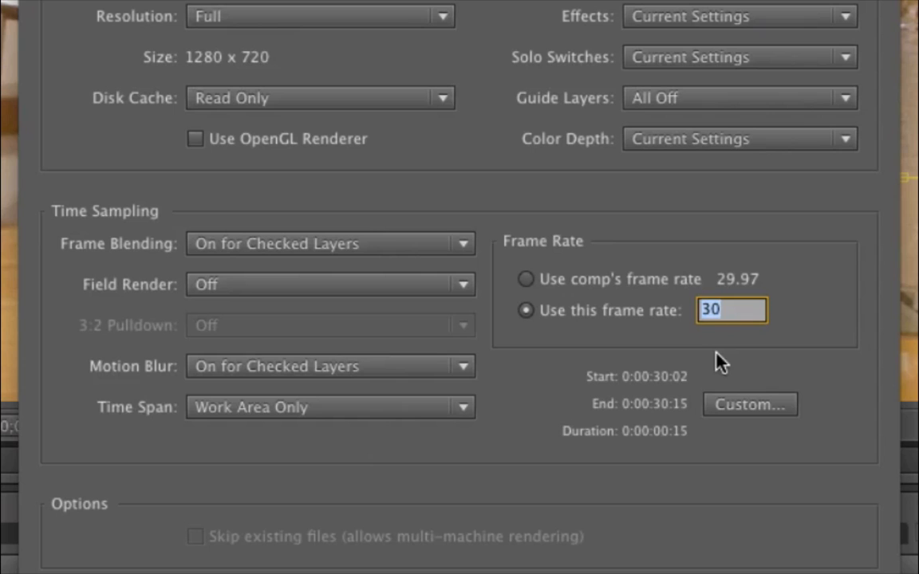
type("10")
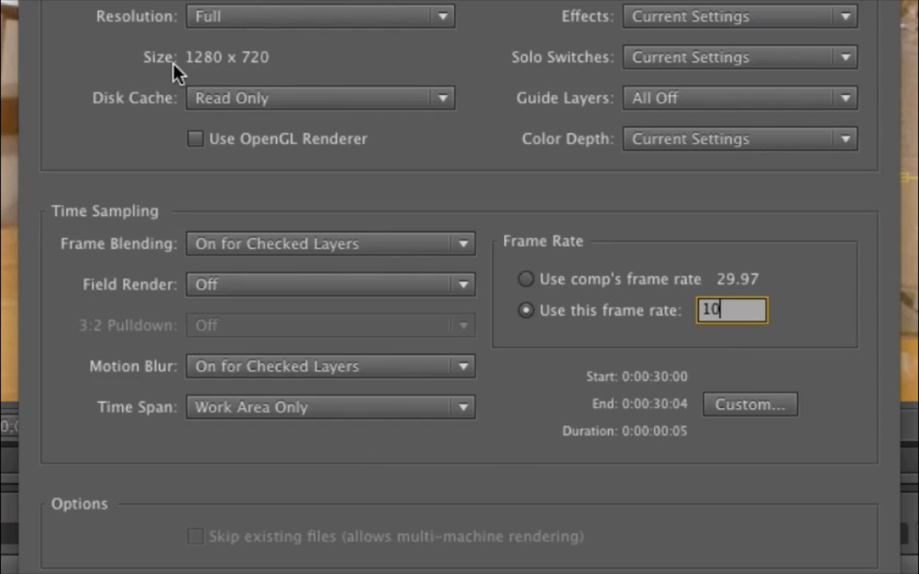
mouse_move(191, 80)
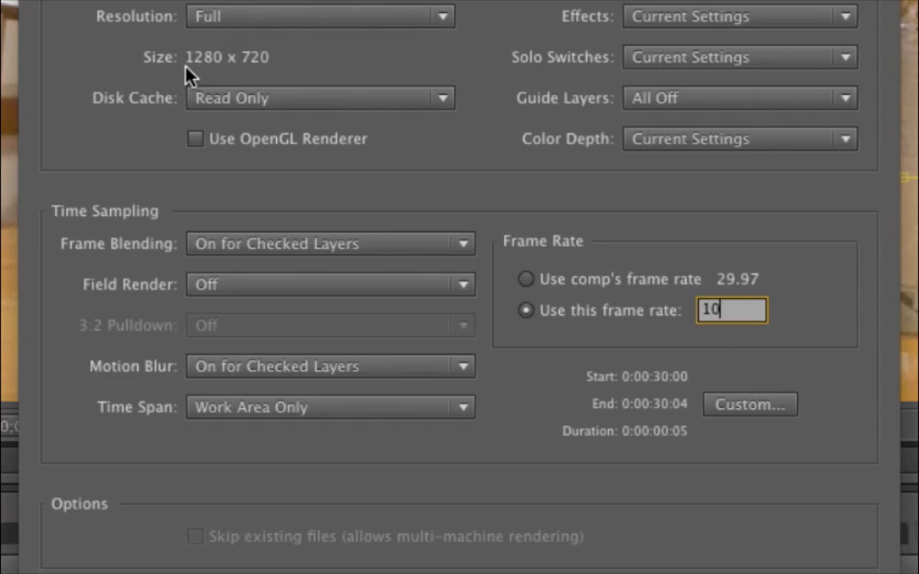
mouse_move(228, 40)
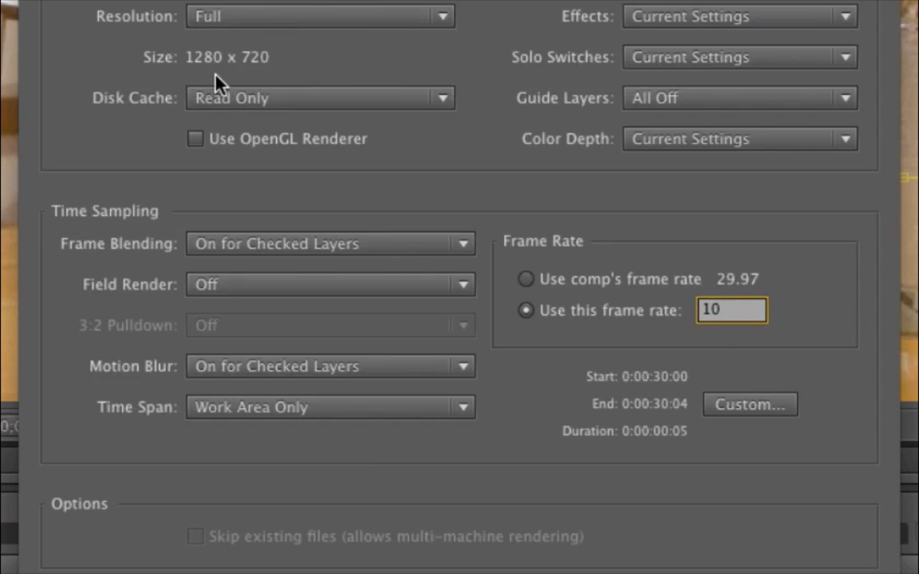
mouse_move(295, 65)
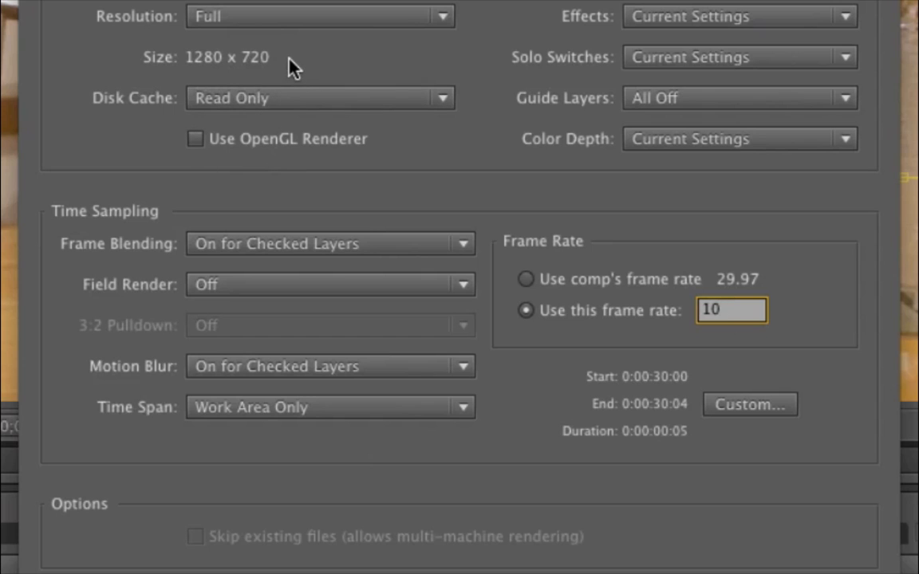
left_click(728, 309)
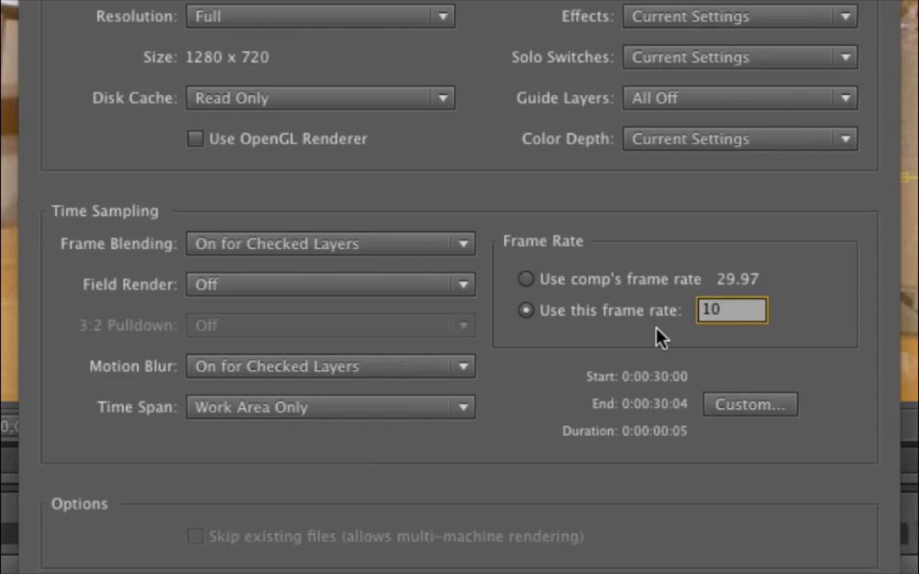
mouse_move(427, 524)
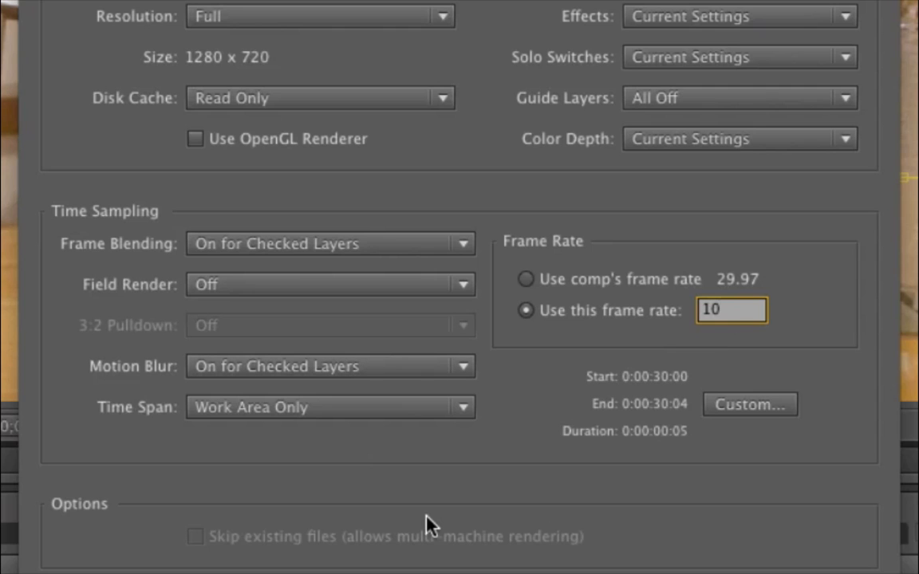
mouse_move(660, 364)
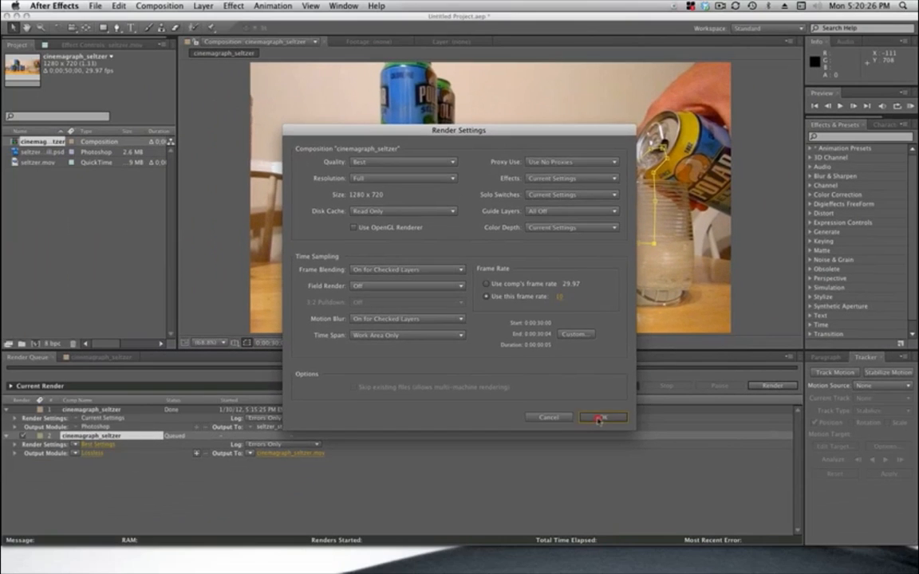
left_click(603, 417)
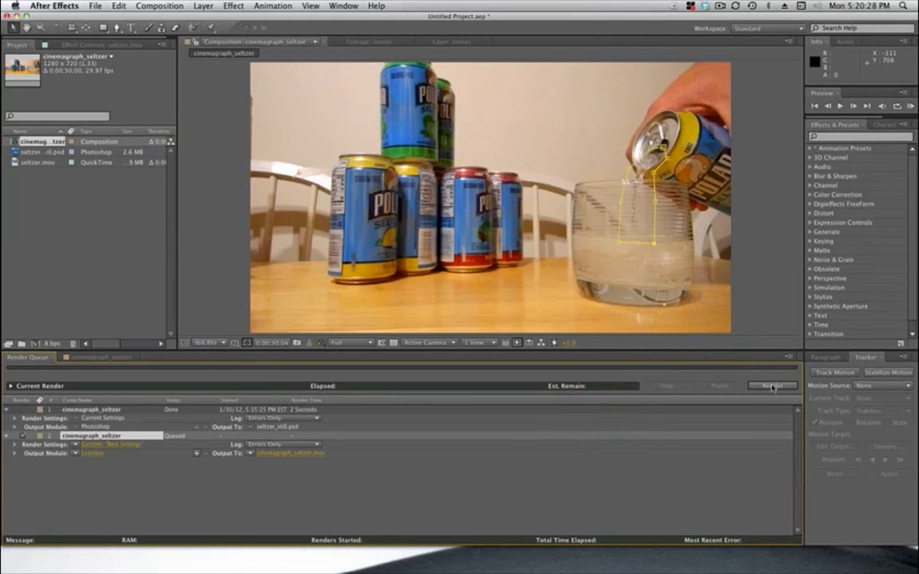
left_click(771, 386)
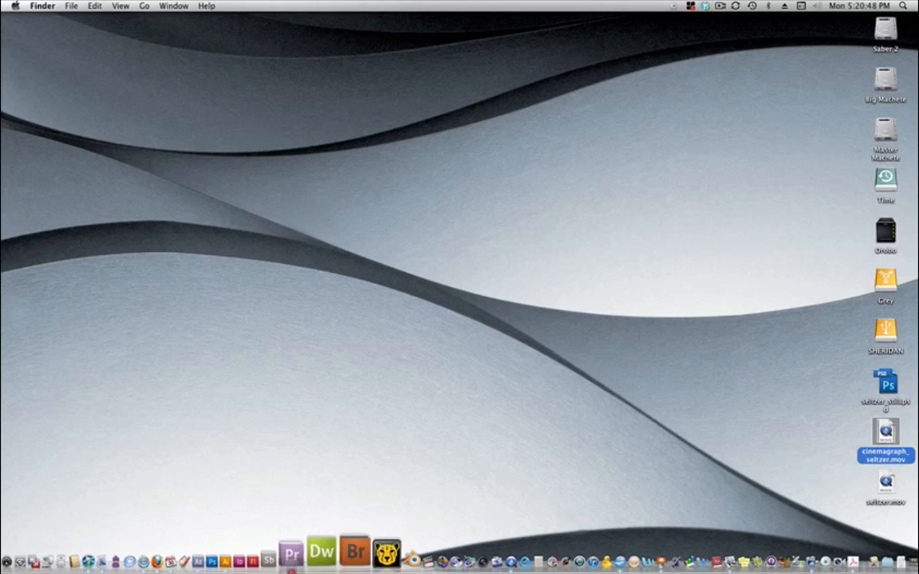
- Select the rendered cinemagraph .mov on the desktop and open it in Photoshop
left_click(255, 558)
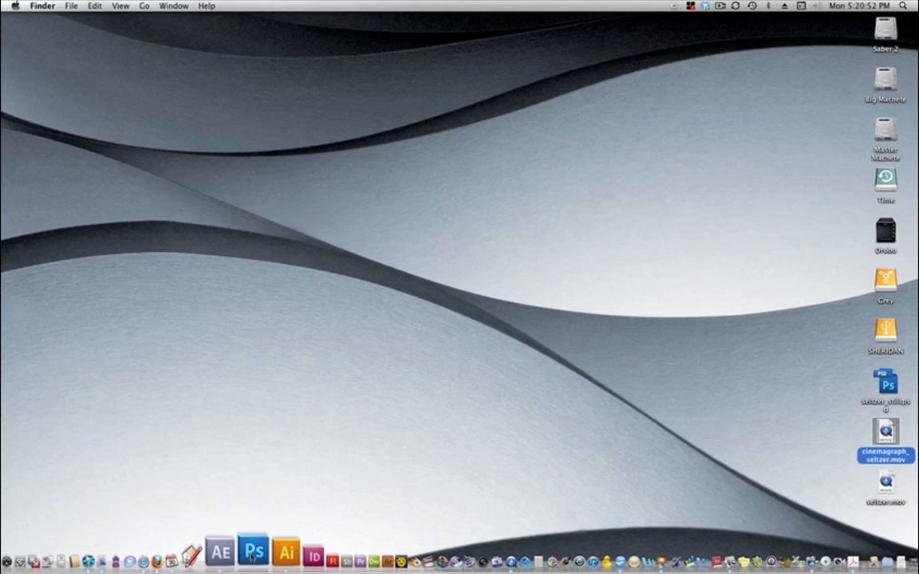
left_click(259, 553)
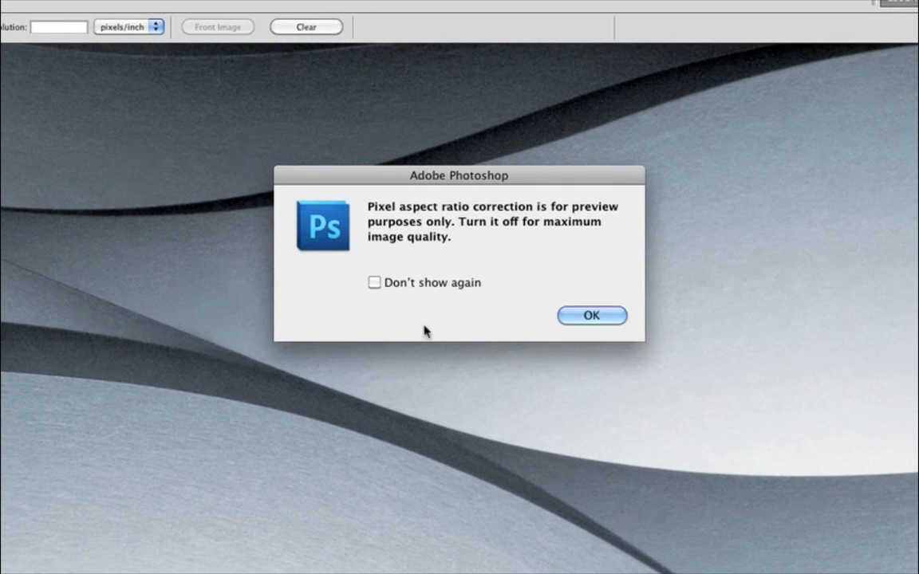
mouse_move(482, 220)
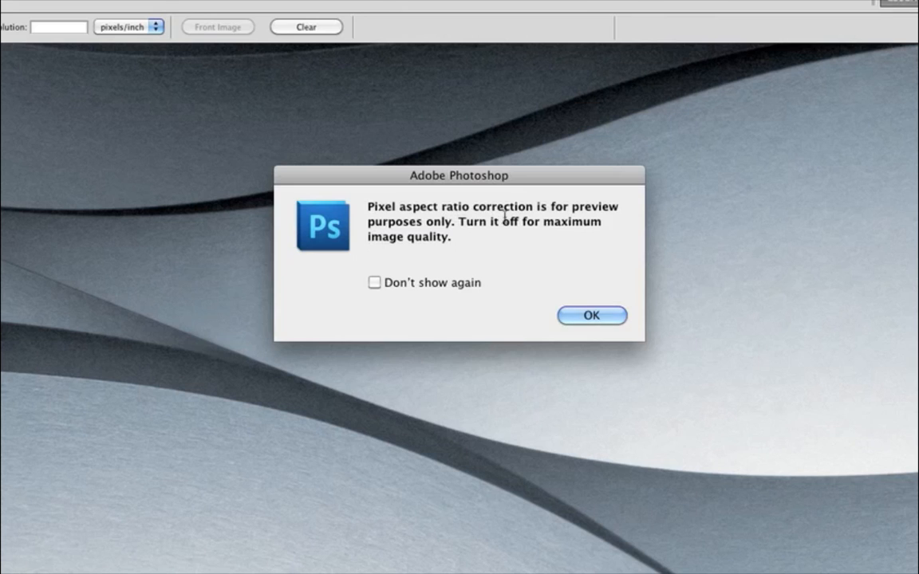
mouse_move(577, 232)
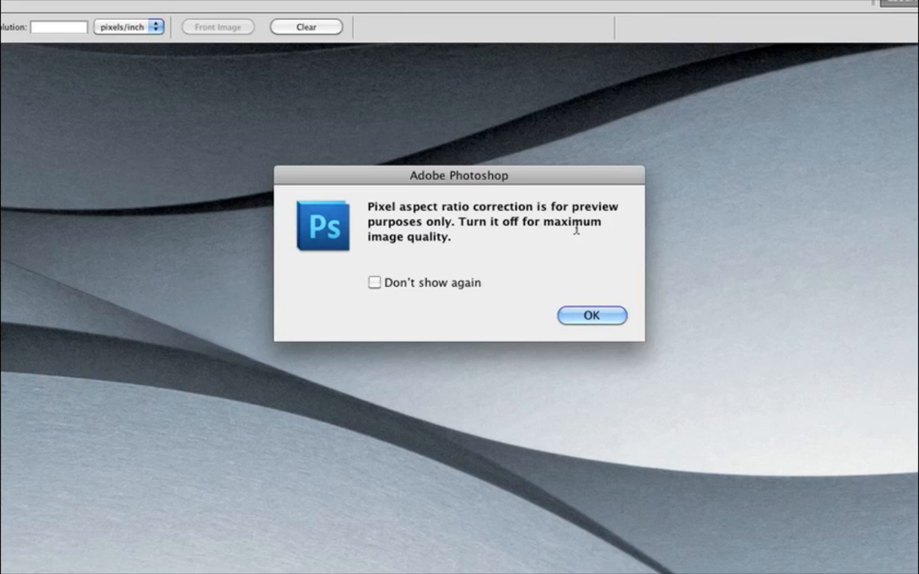
mouse_move(547, 309)
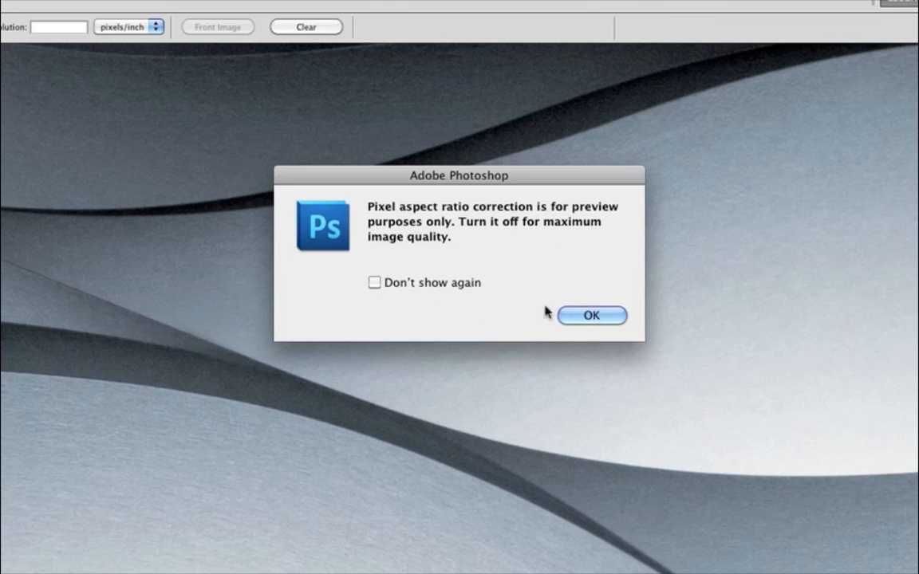
- Dismiss the notice and turn off Pixel Aspect Ratio Correction for the movie document
left_click(592, 316)
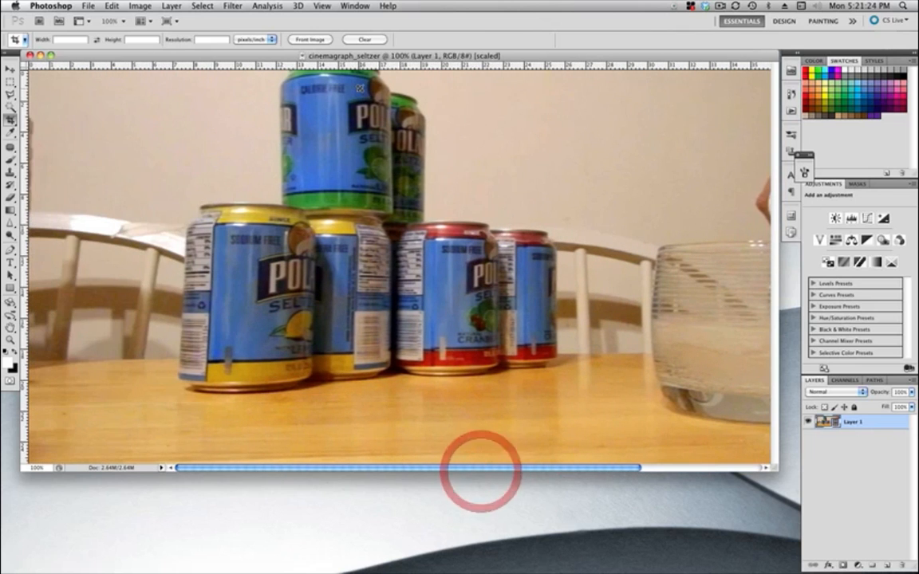
left_click(332, 6)
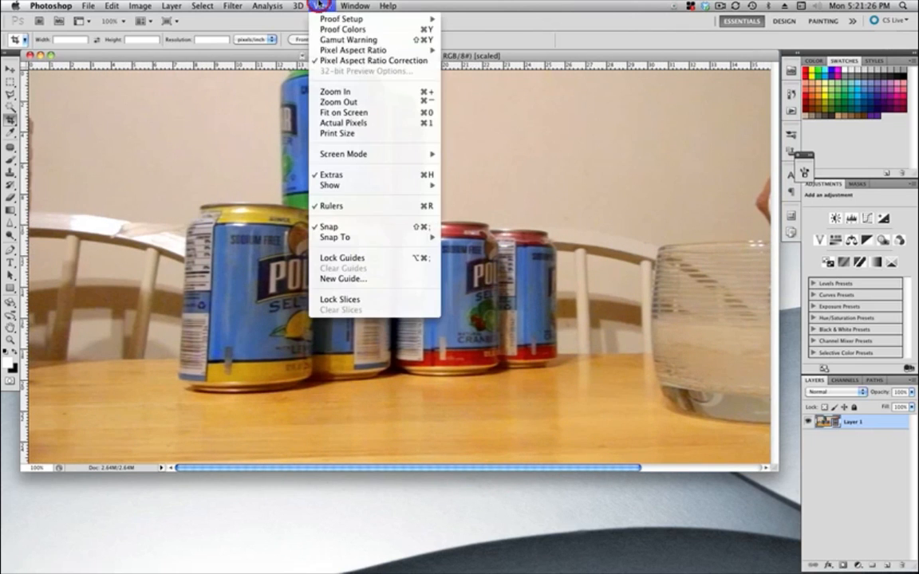
mouse_move(373, 60)
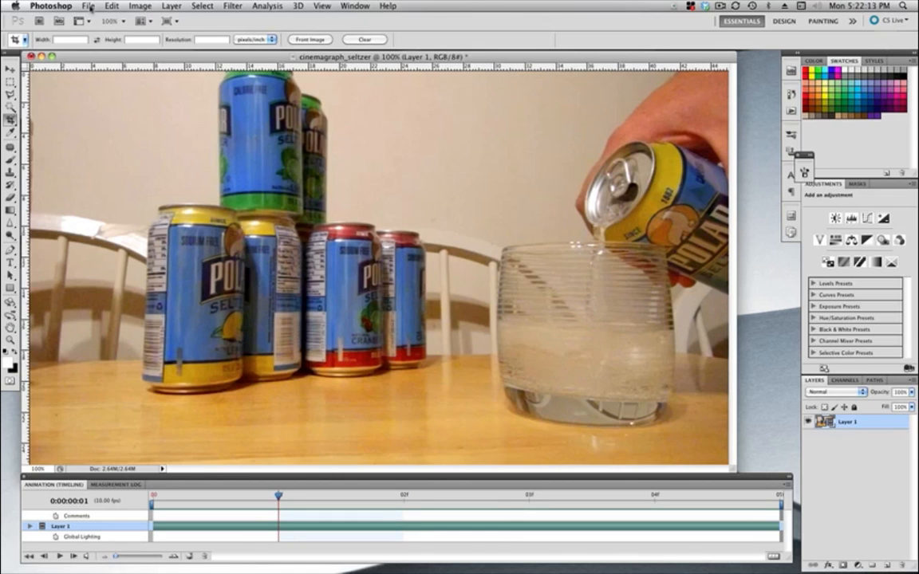
- In Save for Web & Devices choose GIF output with the Selective color reduction palette
left_click(99, 7)
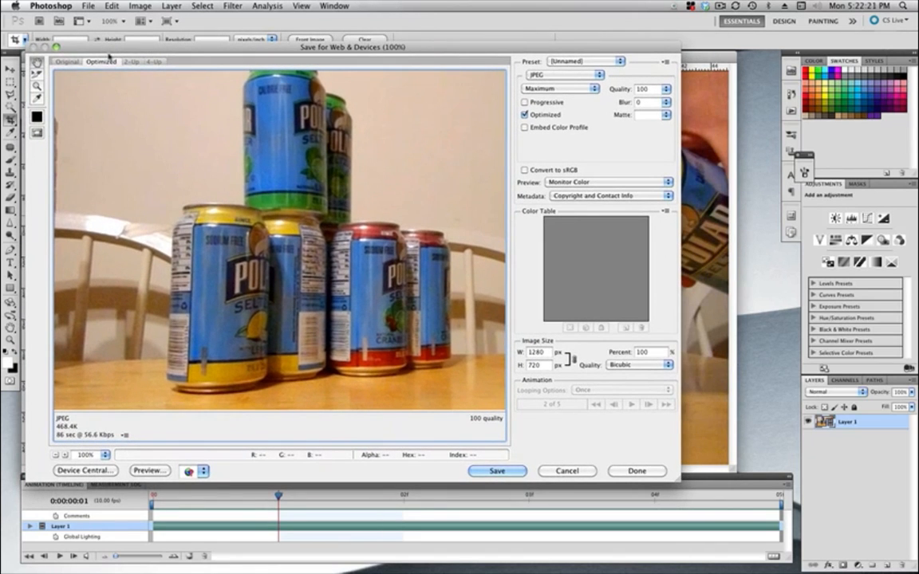
mouse_move(137, 150)
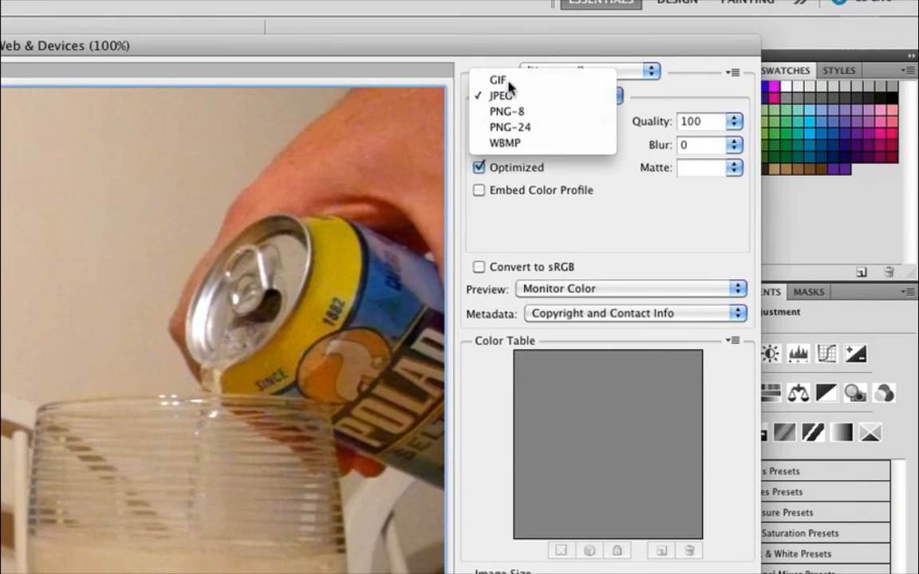
left_click(492, 80)
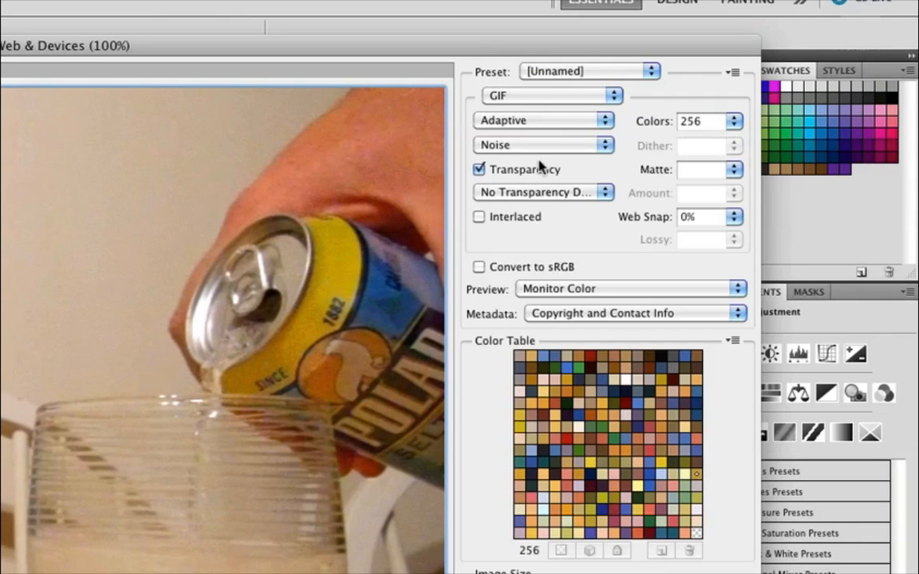
mouse_move(223, 325)
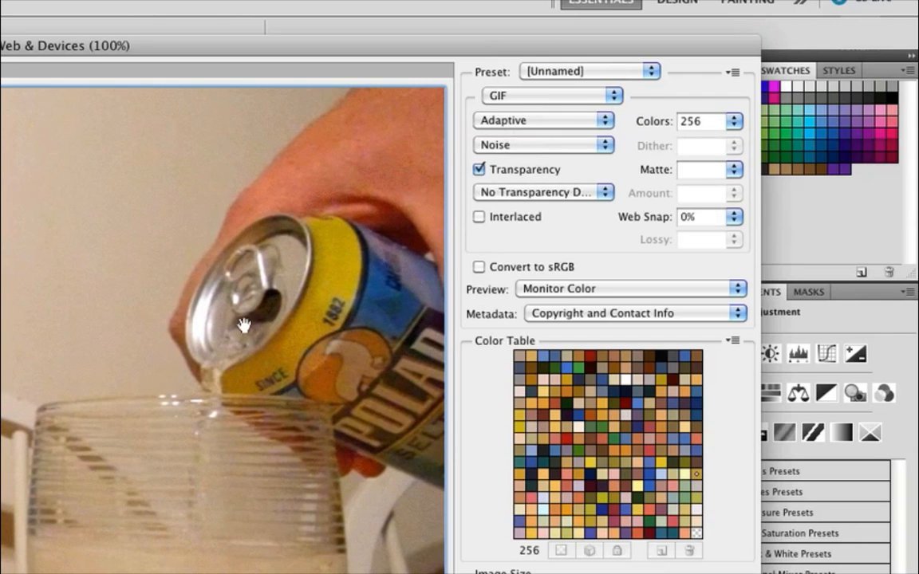
mouse_move(525, 101)
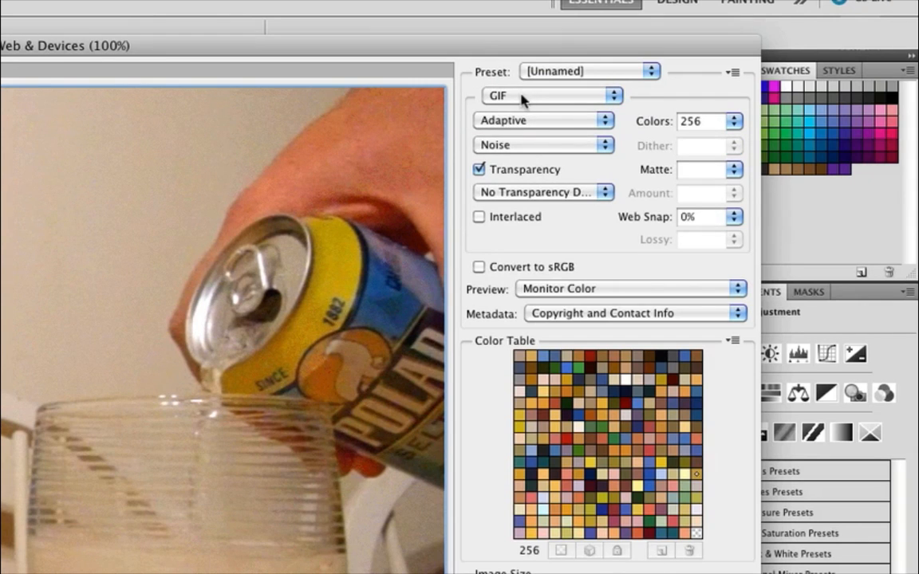
mouse_move(508, 125)
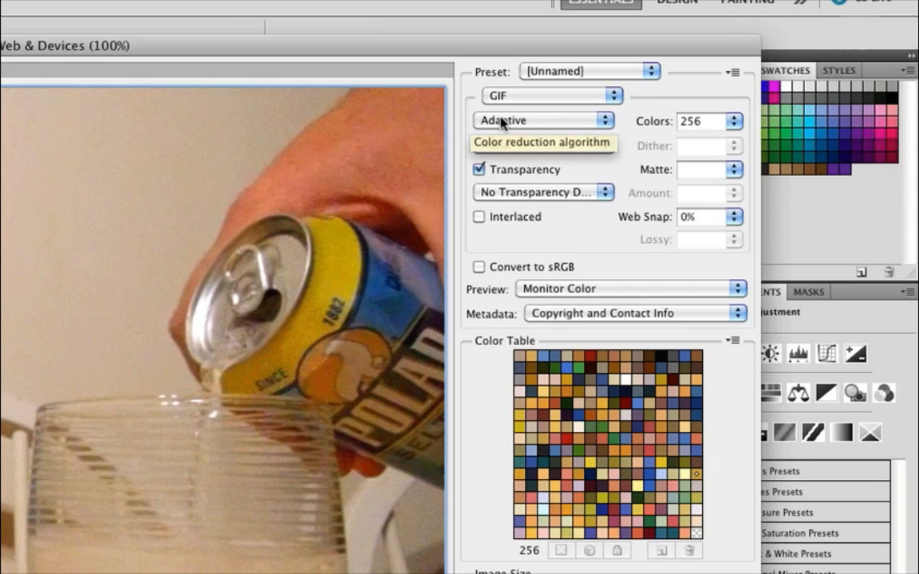
left_click(543, 121)
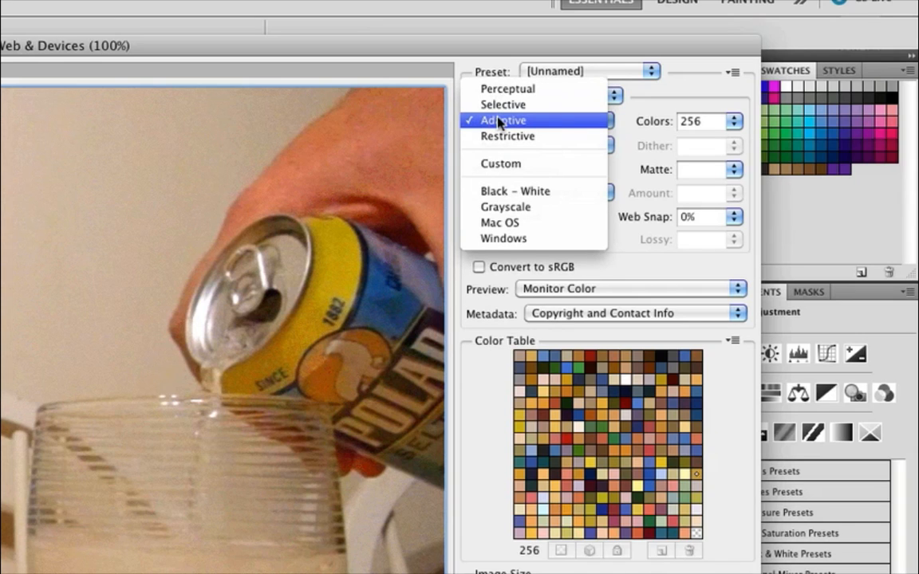
mouse_move(502, 105)
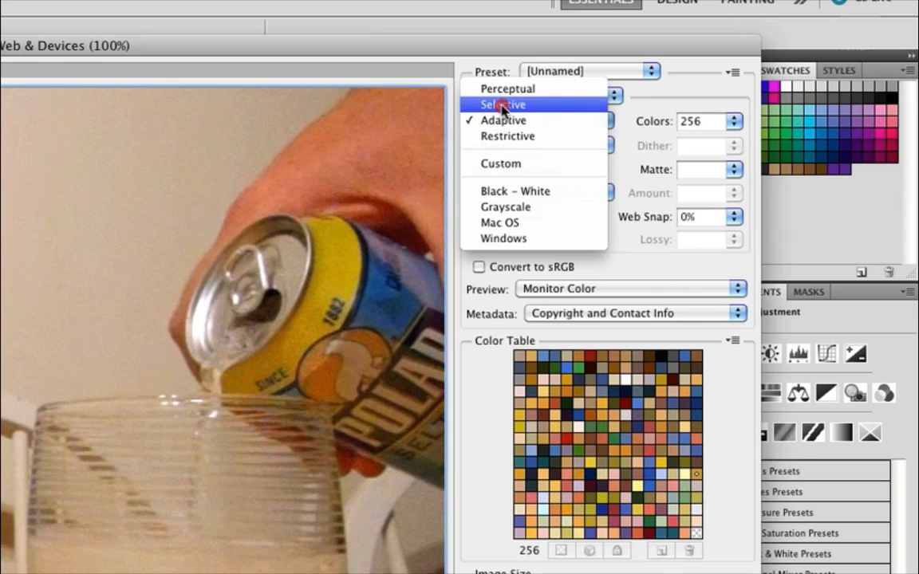
left_click(501, 105)
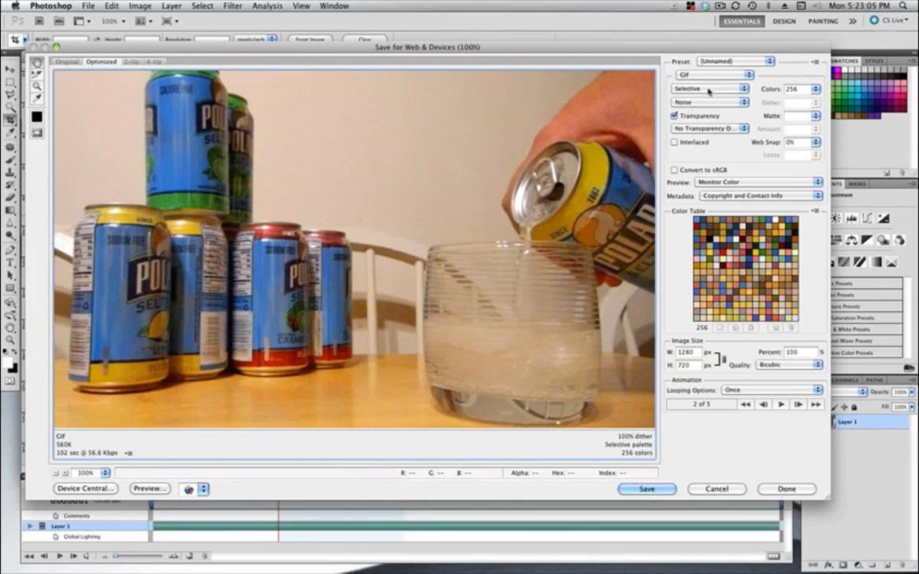
left_click(716, 89)
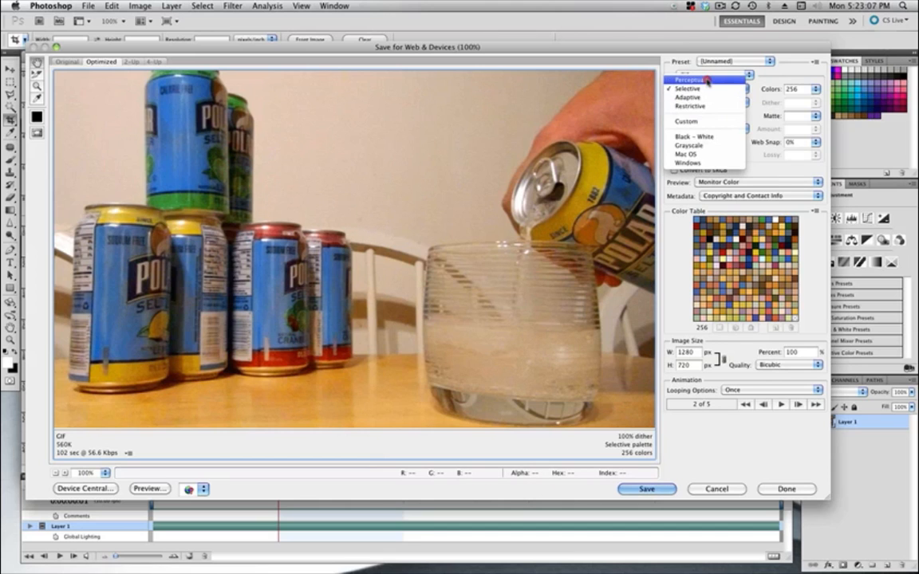
left_click(692, 80)
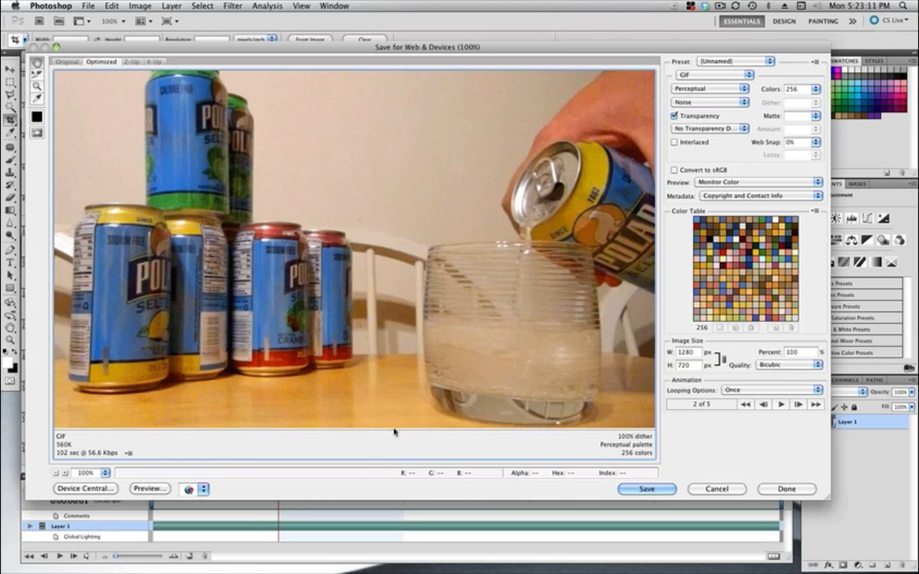
mouse_move(609, 217)
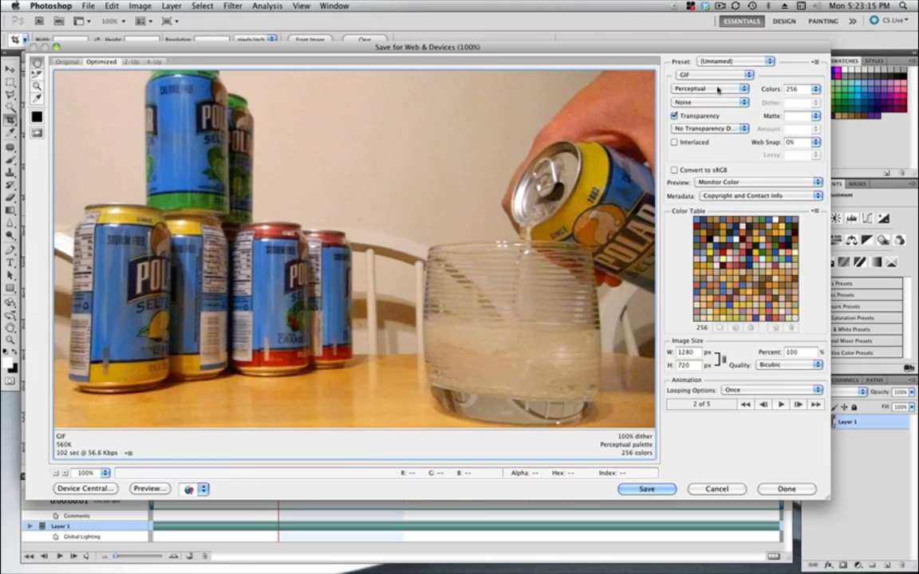
left_click(715, 89)
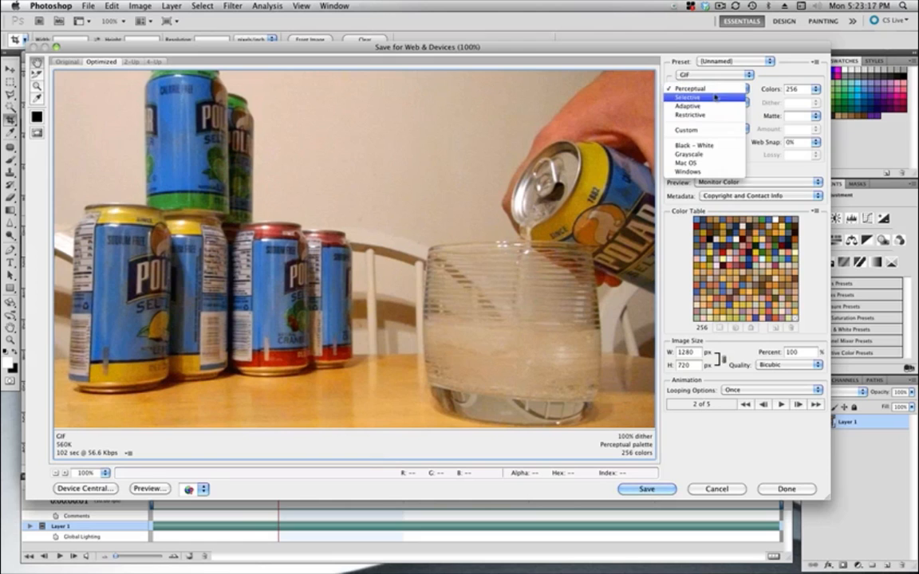
left_click(701, 105)
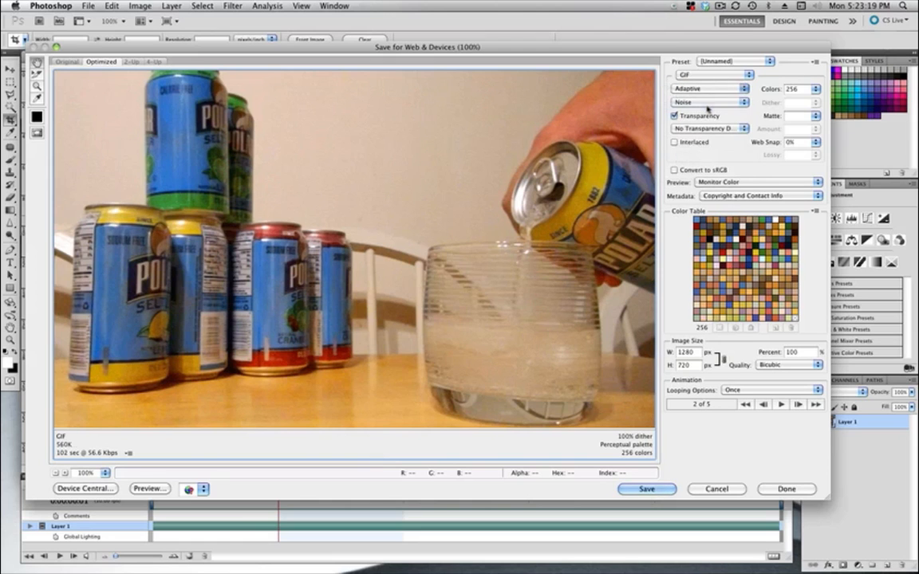
left_click(711, 88)
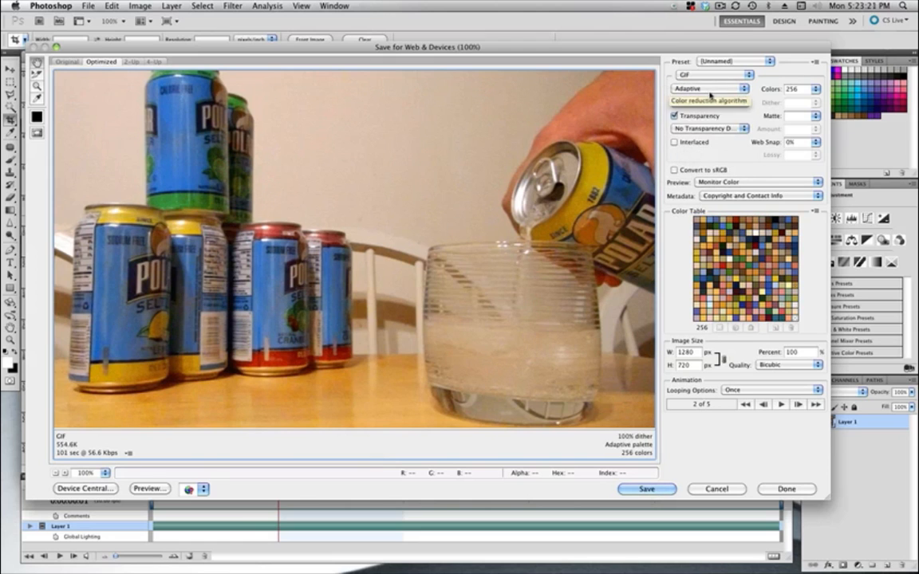
left_click(708, 88)
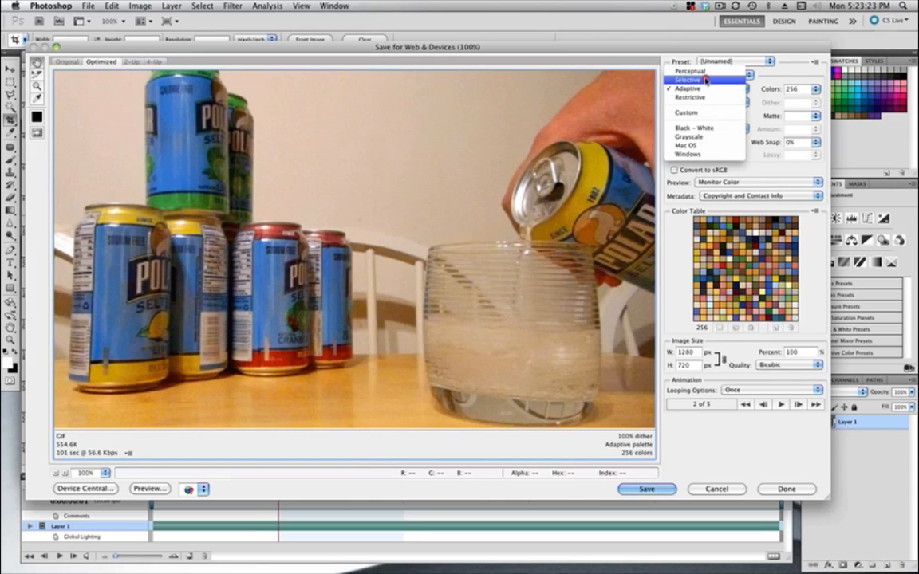
left_click(695, 79)
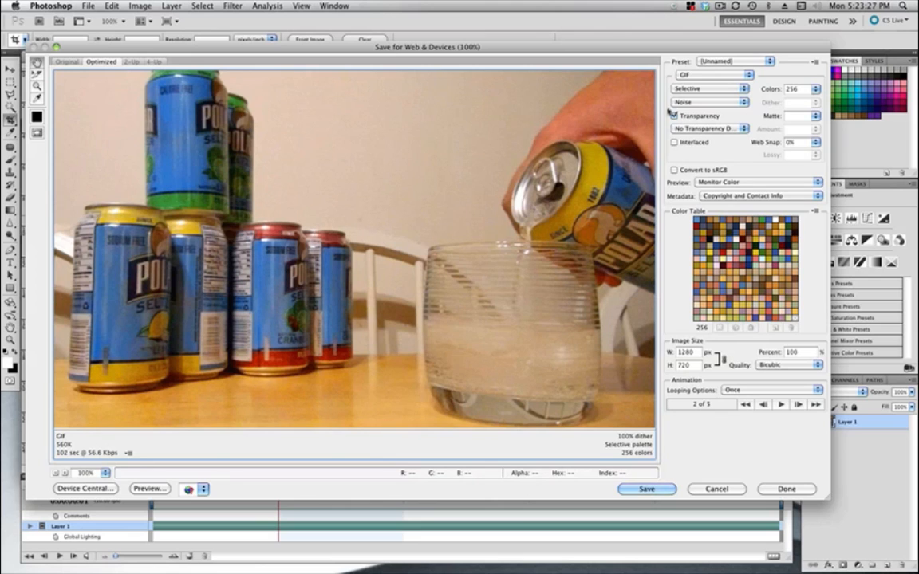
left_click(730, 105)
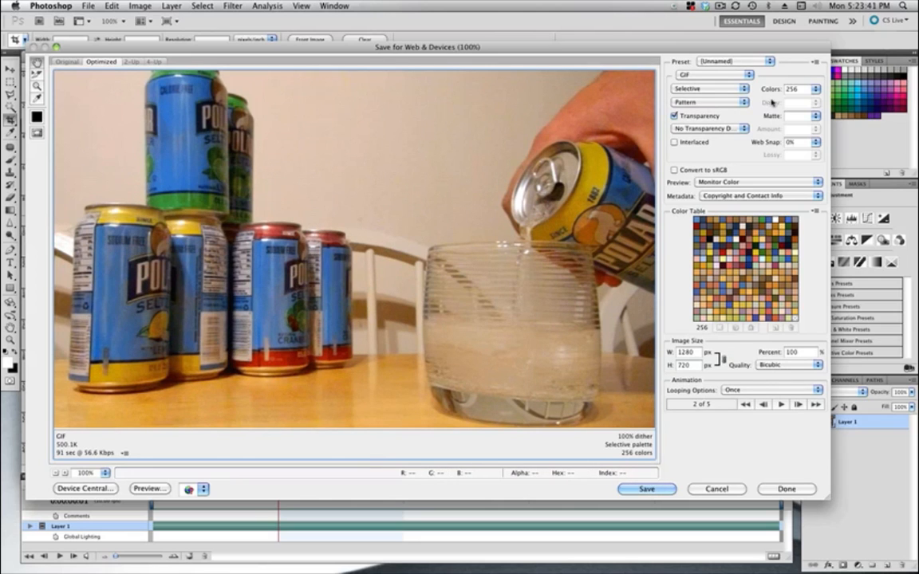
left_click(709, 102)
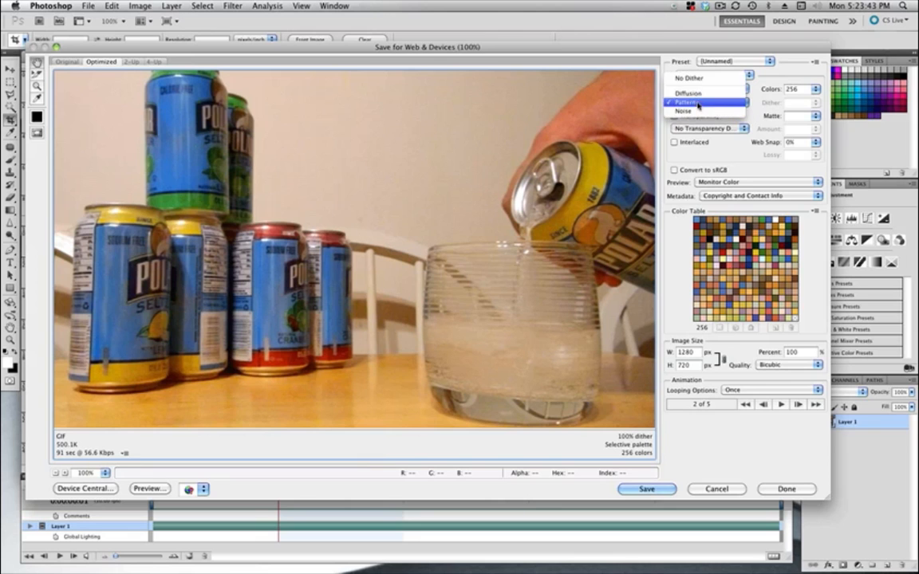
left_click(700, 87)
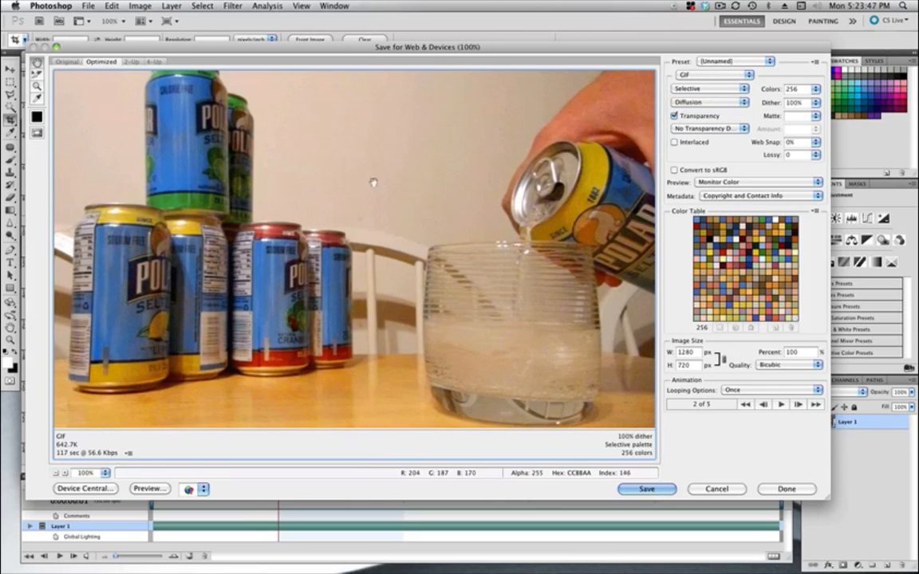
left_click(711, 103)
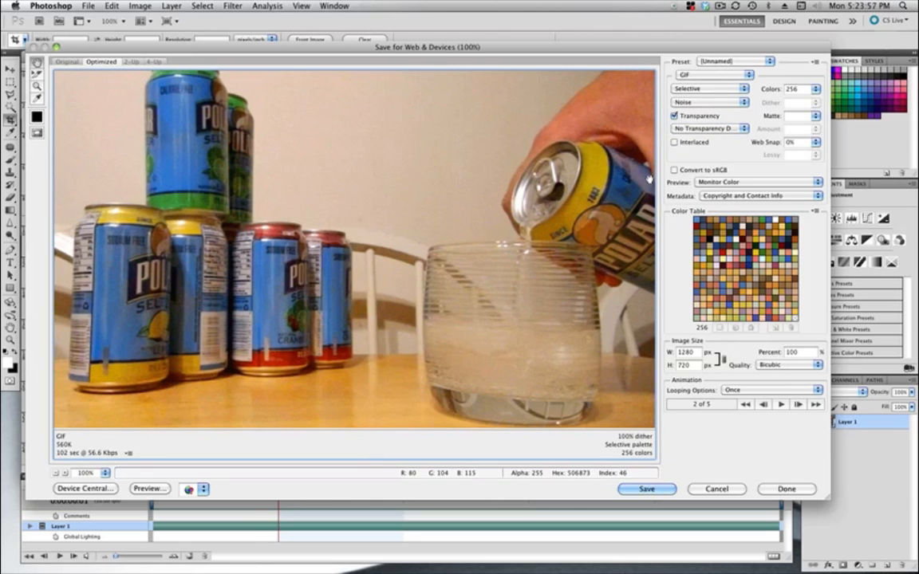
- Set looping to Forever and save the GIF as cinemagraph_seltzer.gif on the Desktop
left_click(768, 387)
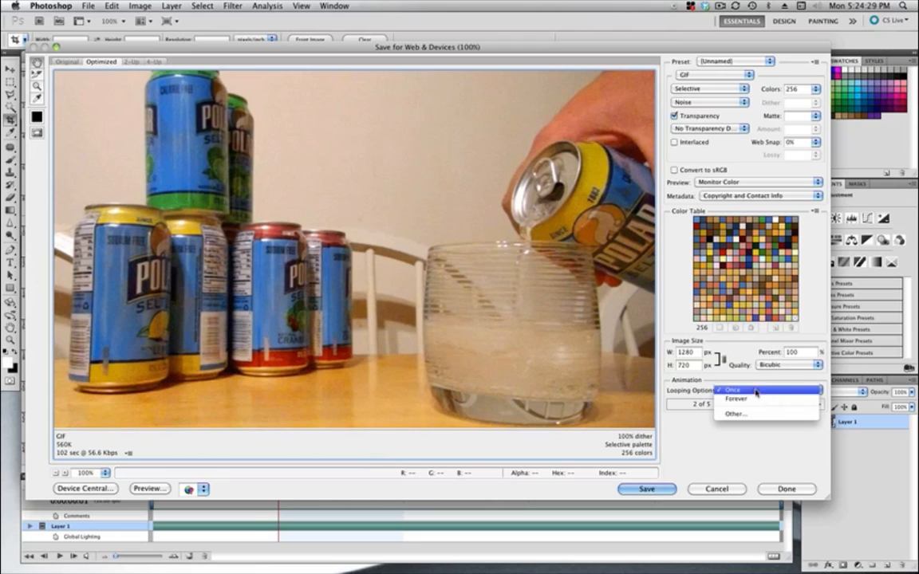
mouse_move(740, 406)
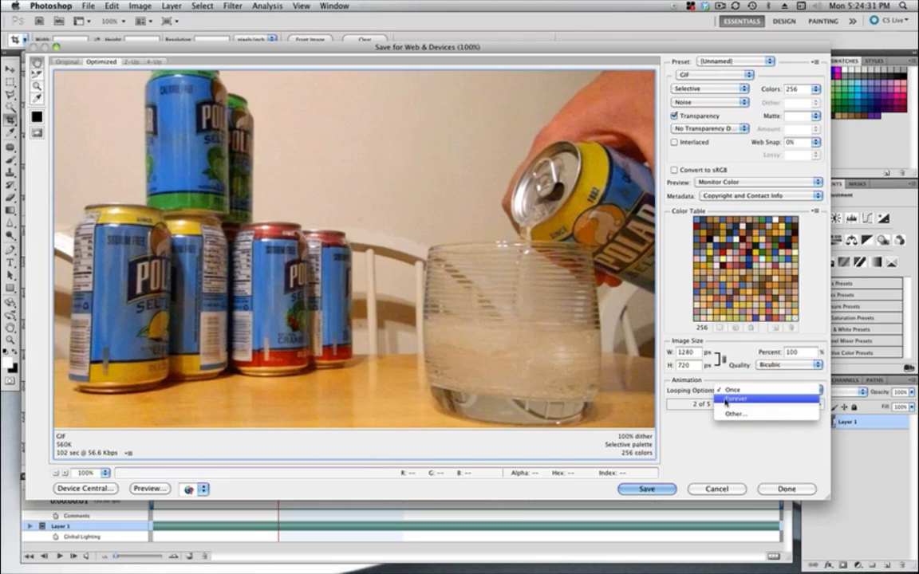
left_click(741, 401)
type("700")
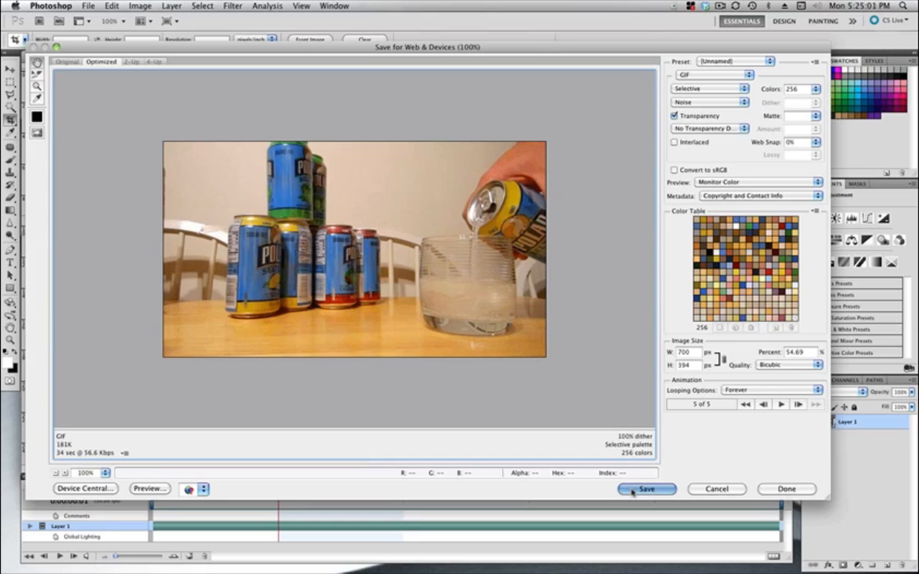
left_click(647, 488)
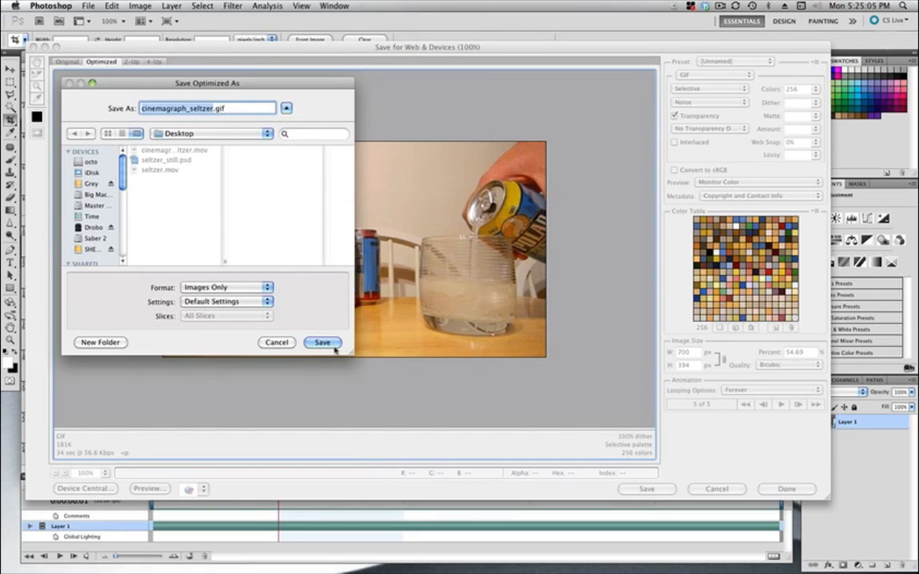
left_click(322, 342)
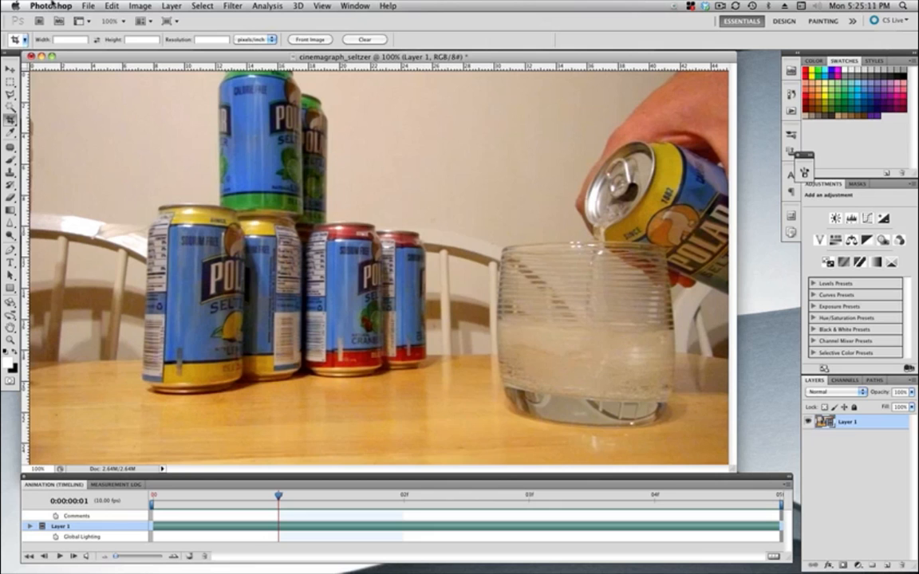
- View cinemagraph_seltzer.gif from the Desktop playing in Firefox as a 700×394 animated image
left_click(51, 7)
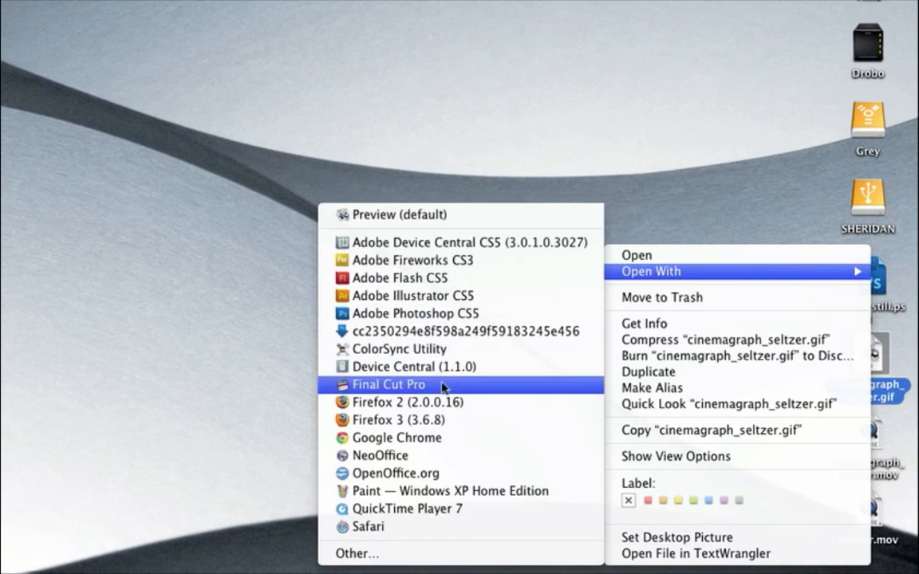
mouse_move(376, 425)
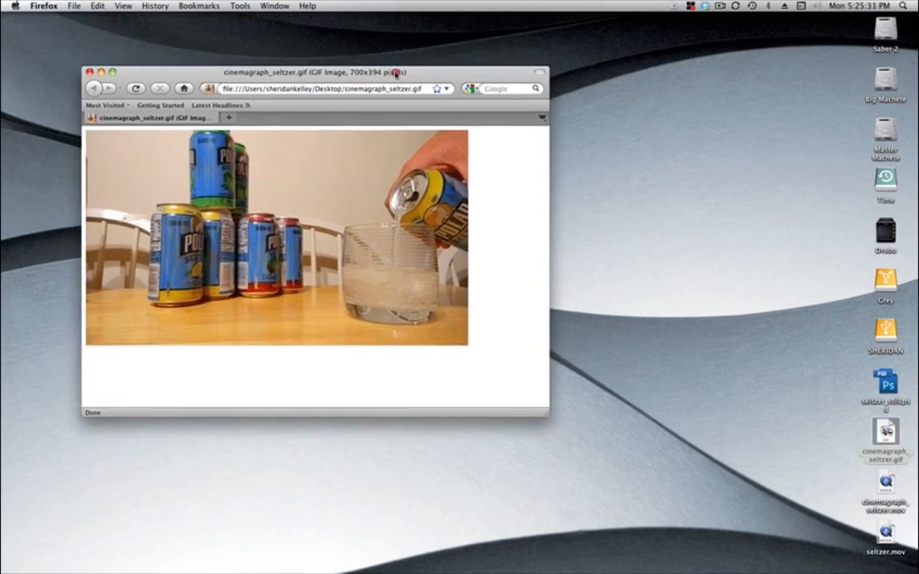
left_click_drag(315, 72, 367, 46)
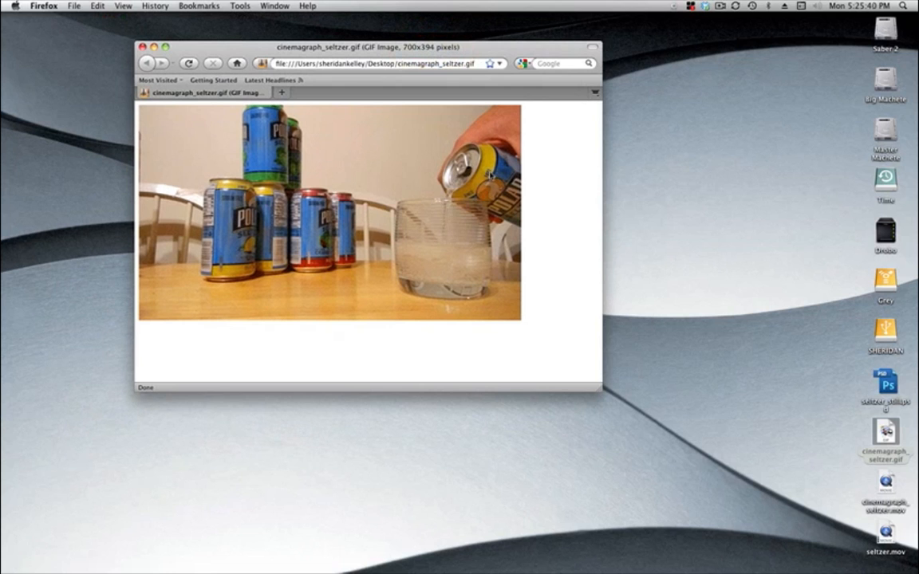